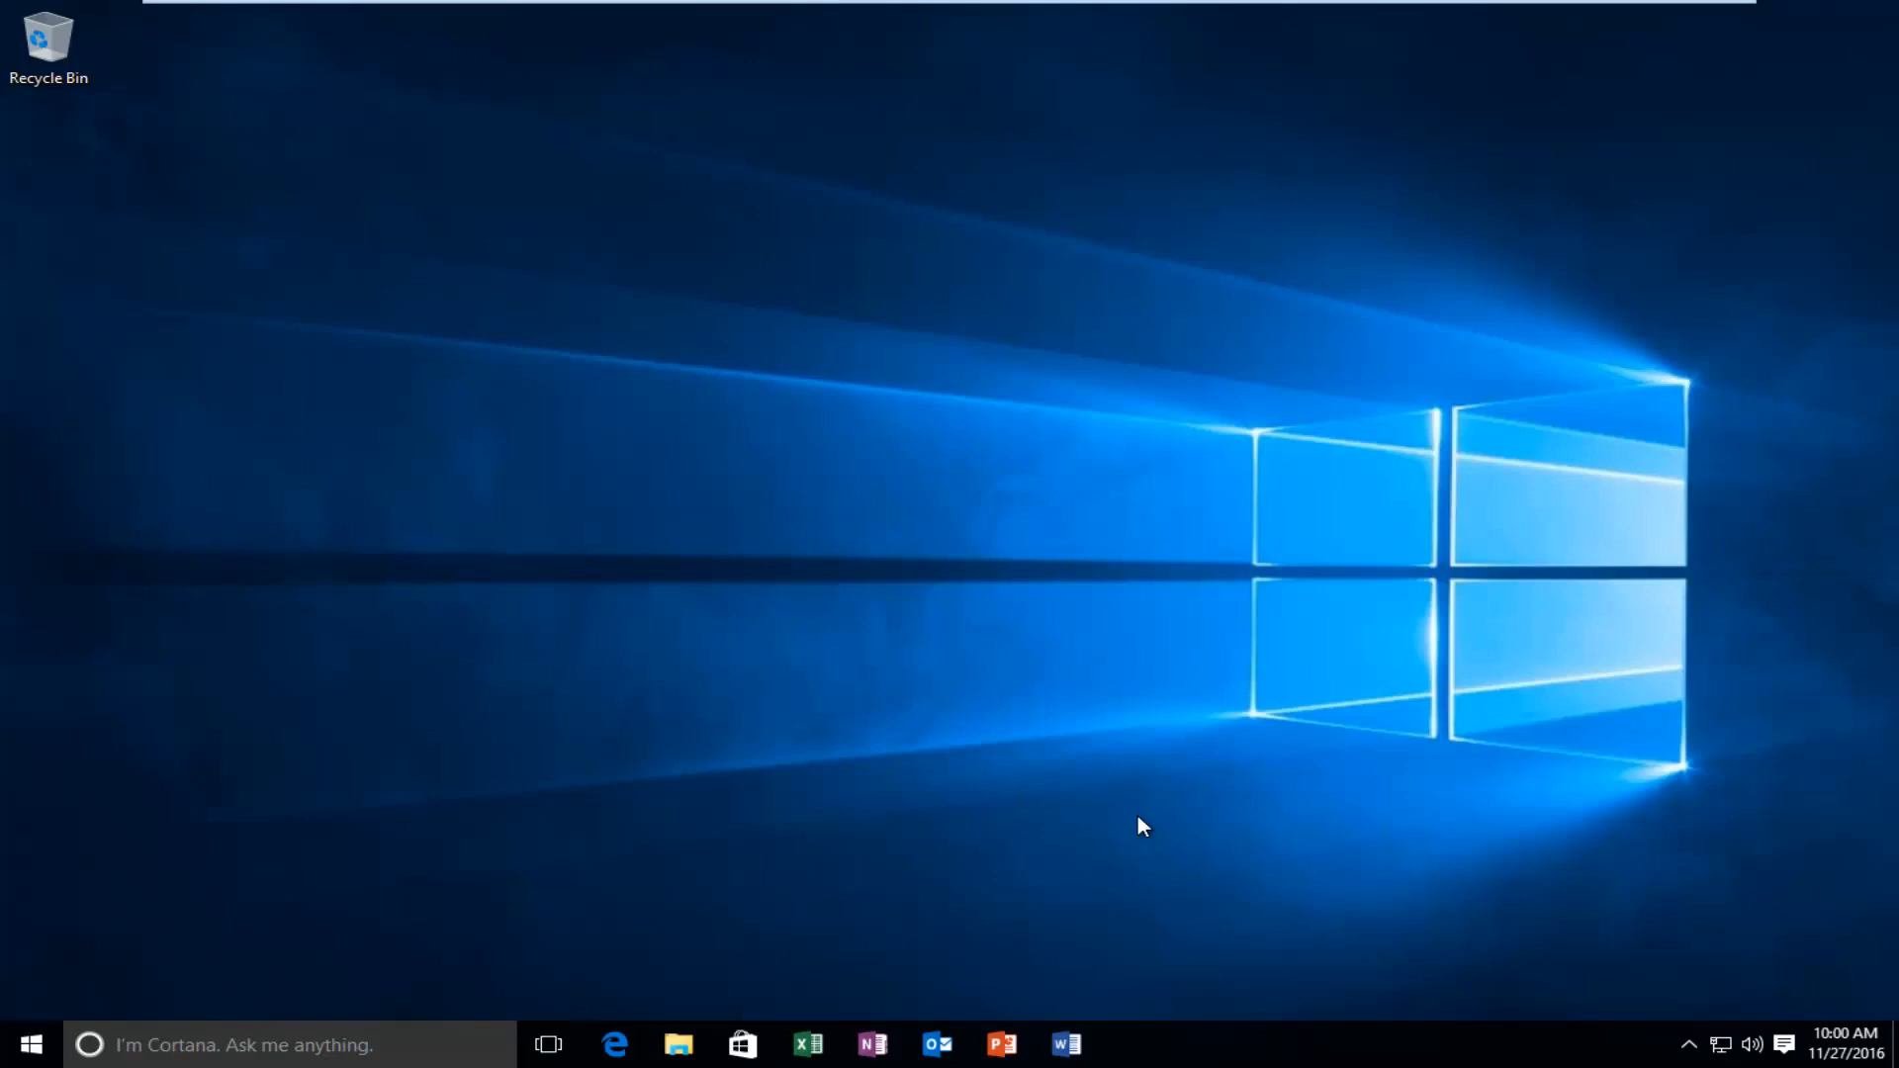
# Launch Google Chrome from the Windows 10 Start search for 'chro'.
pyautogui.click(30, 1045)
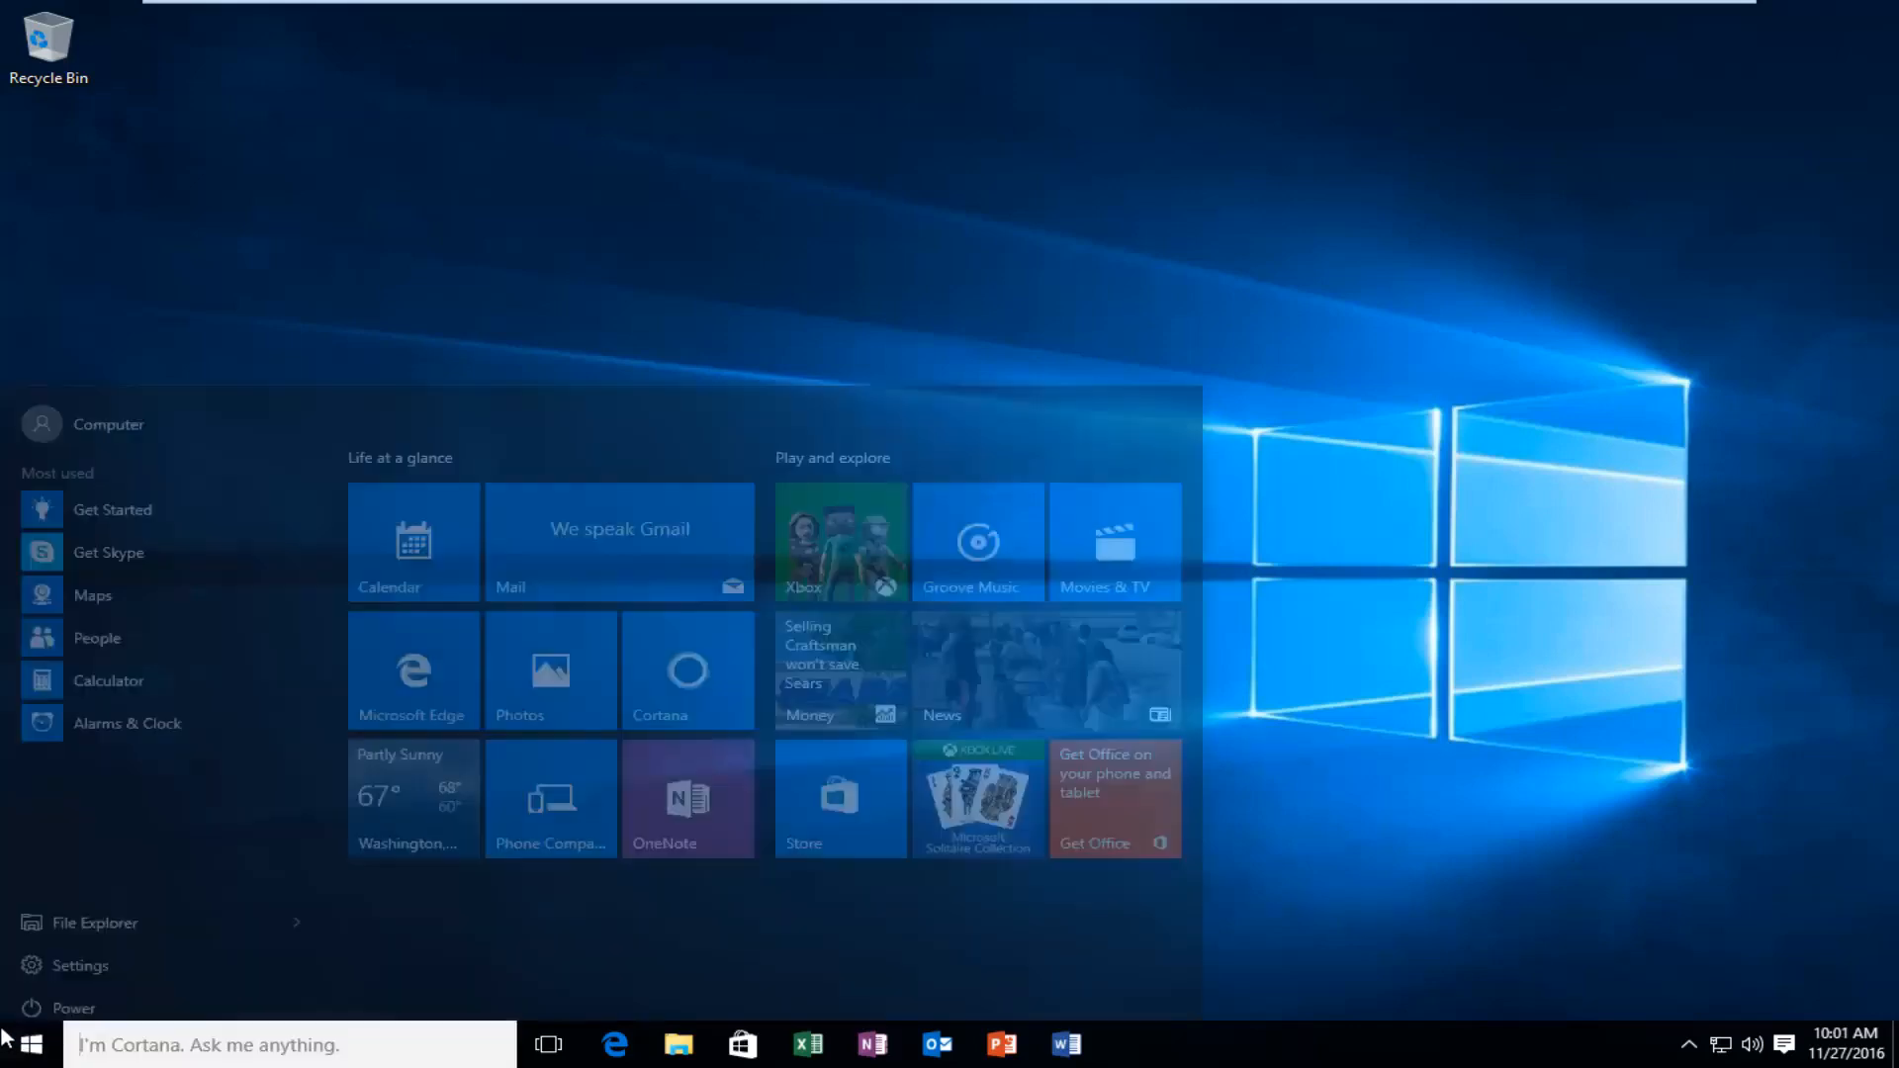
pyautogui.write('chrome')
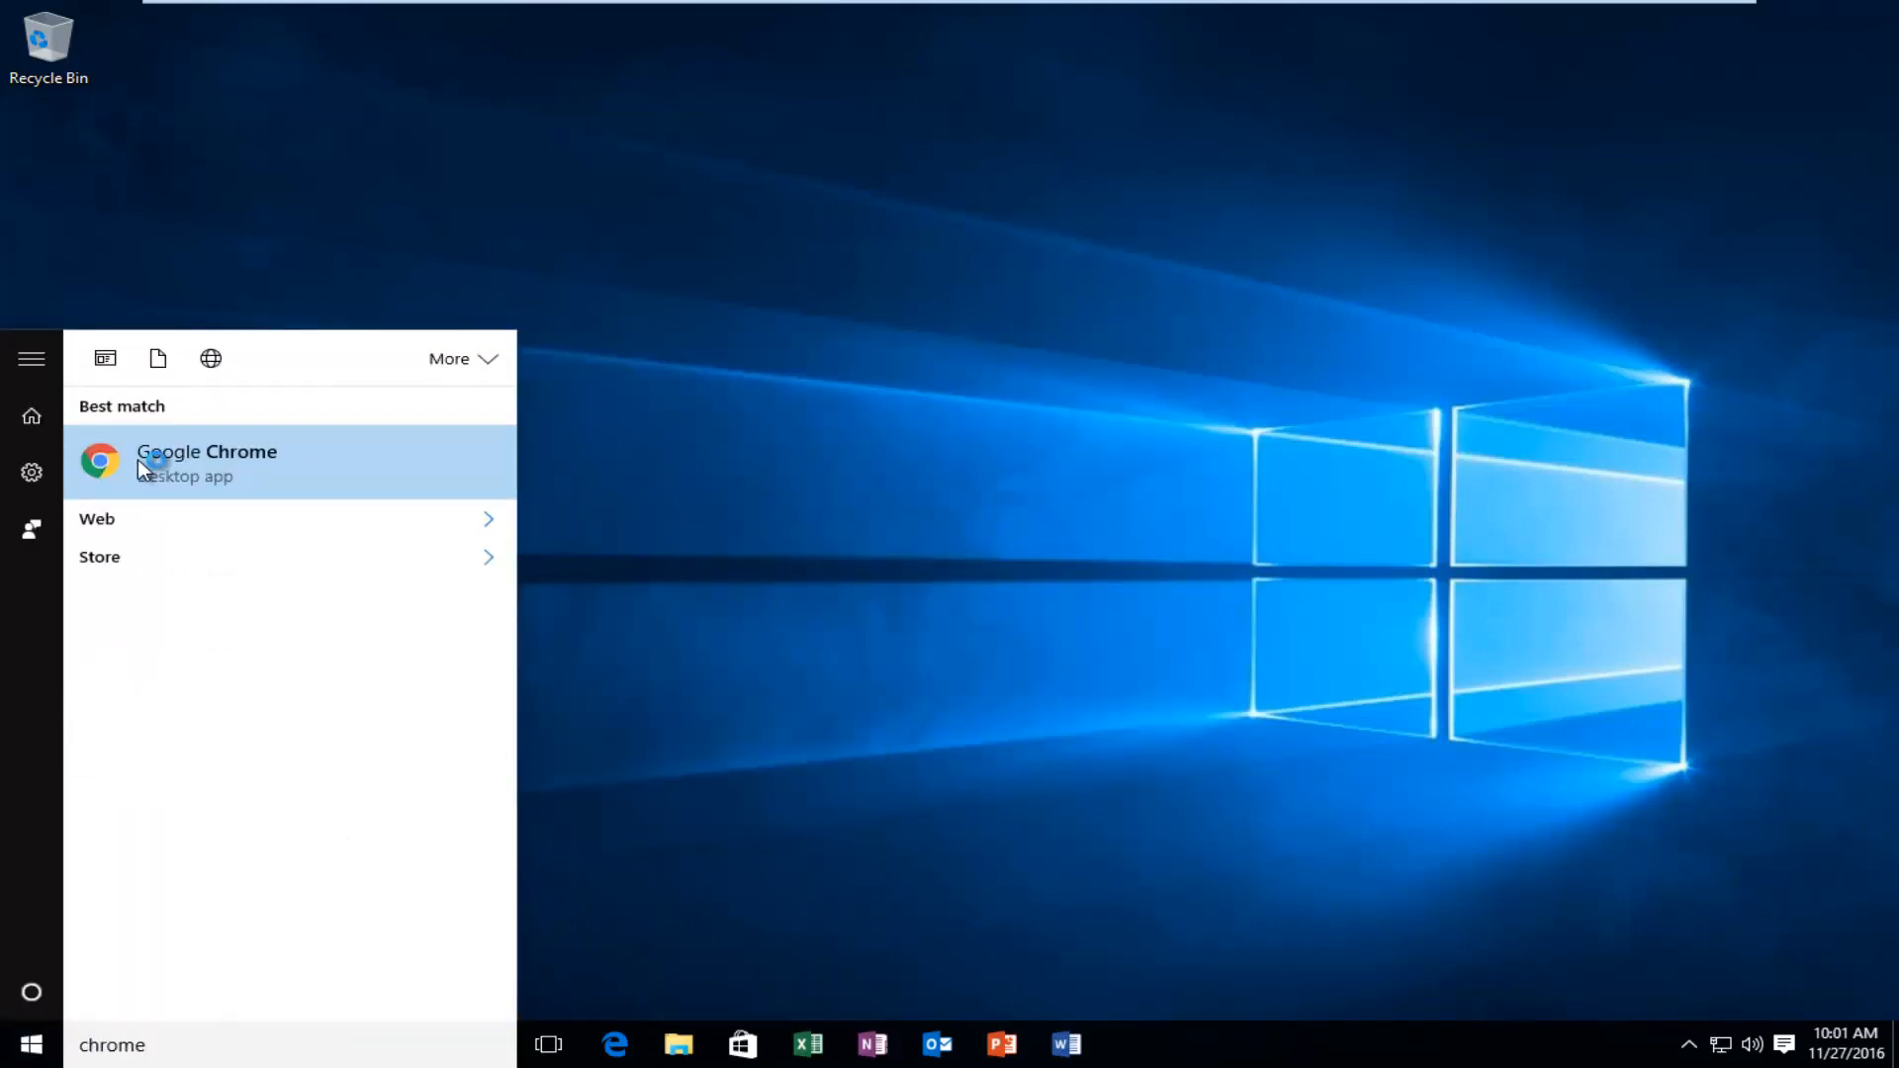
pyautogui.click(206, 463)
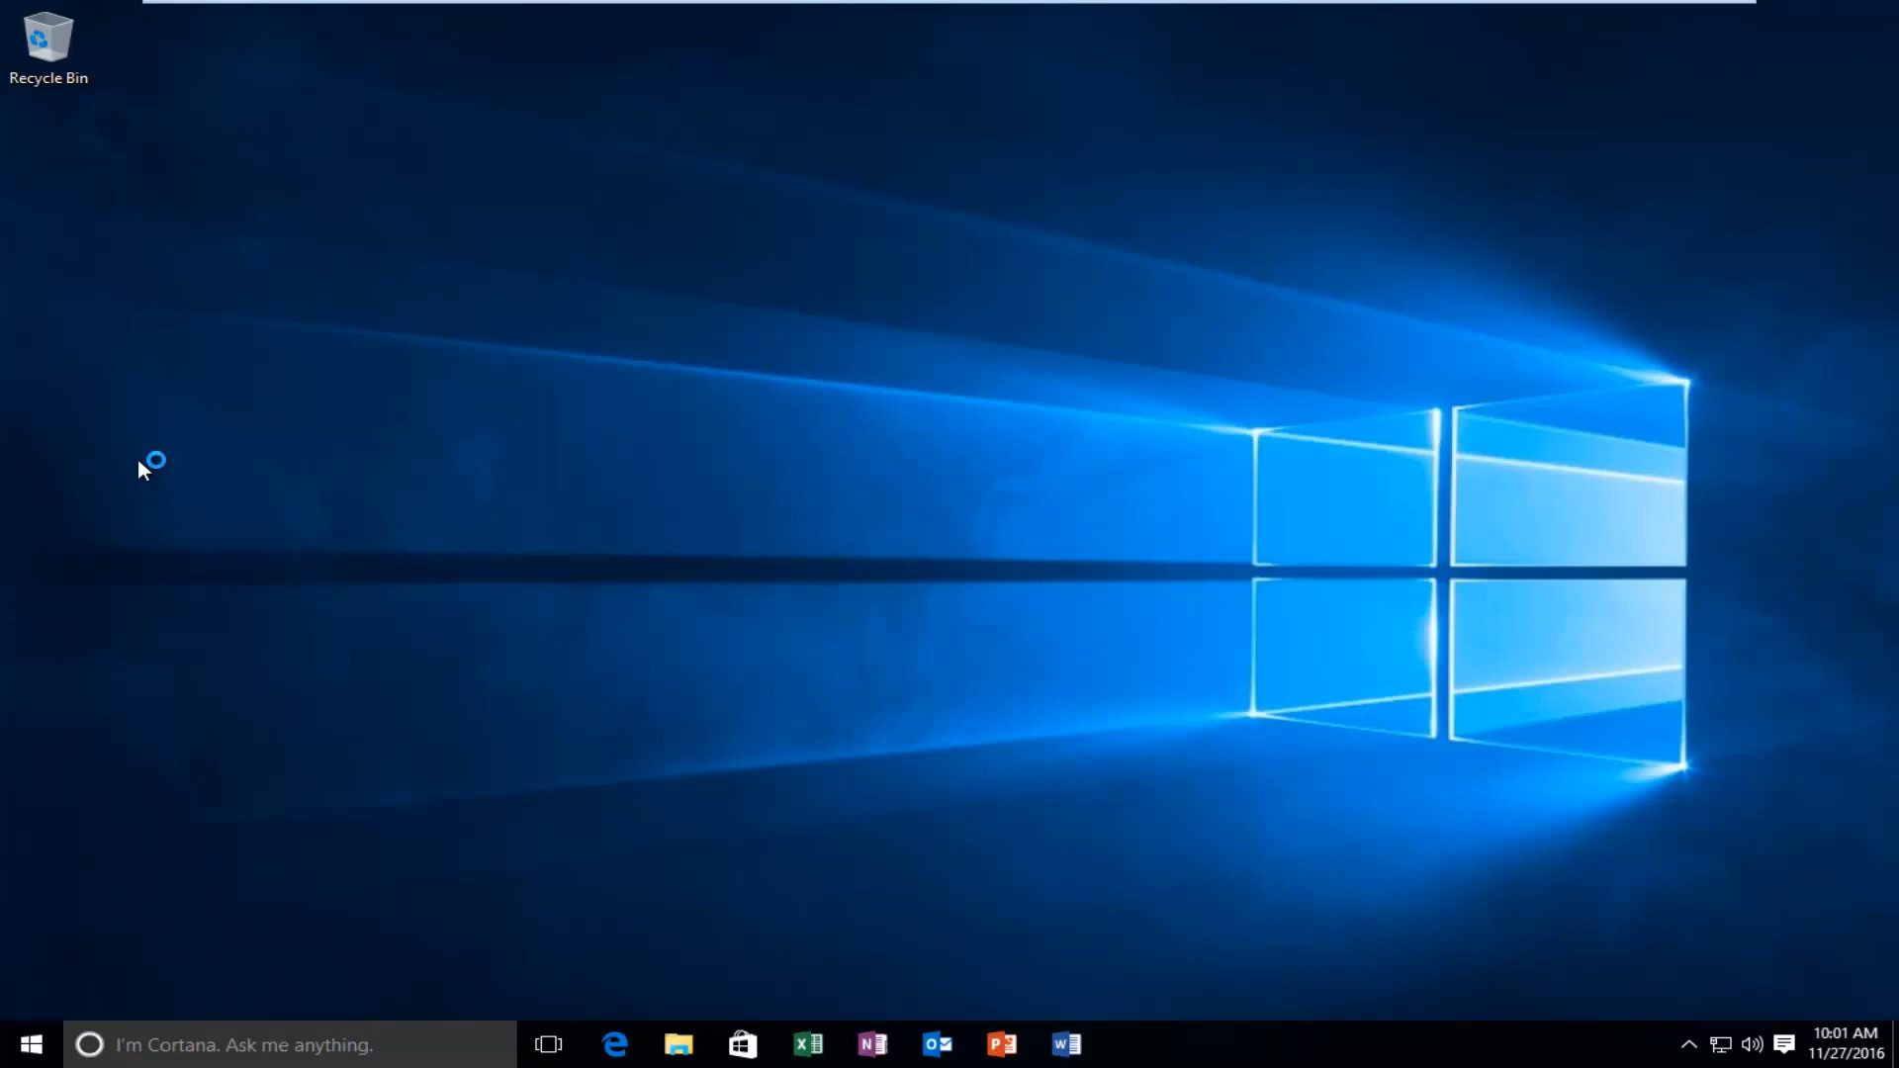
# Maximize the new-tab window and go to Settings from the three-dot menu.
pyautogui.click(1130, 1044)
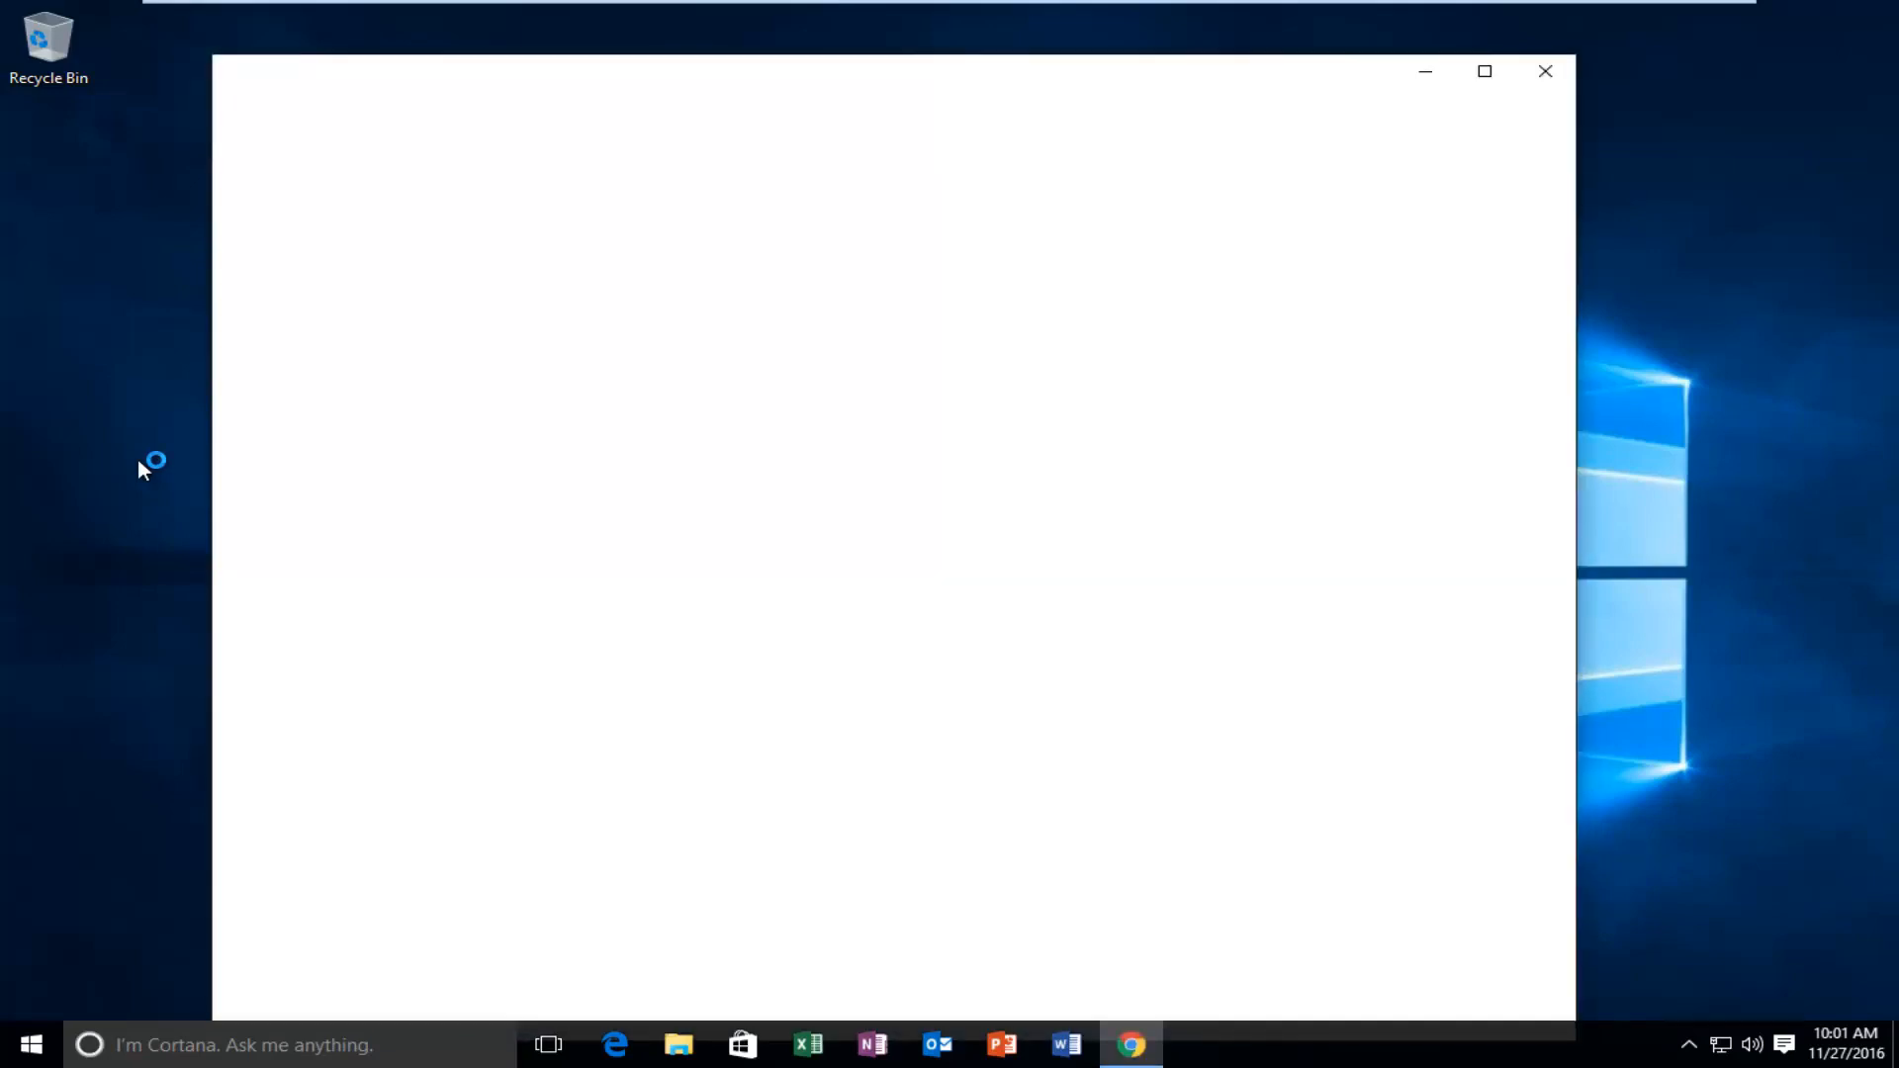
pyautogui.moveTo(751, 230)
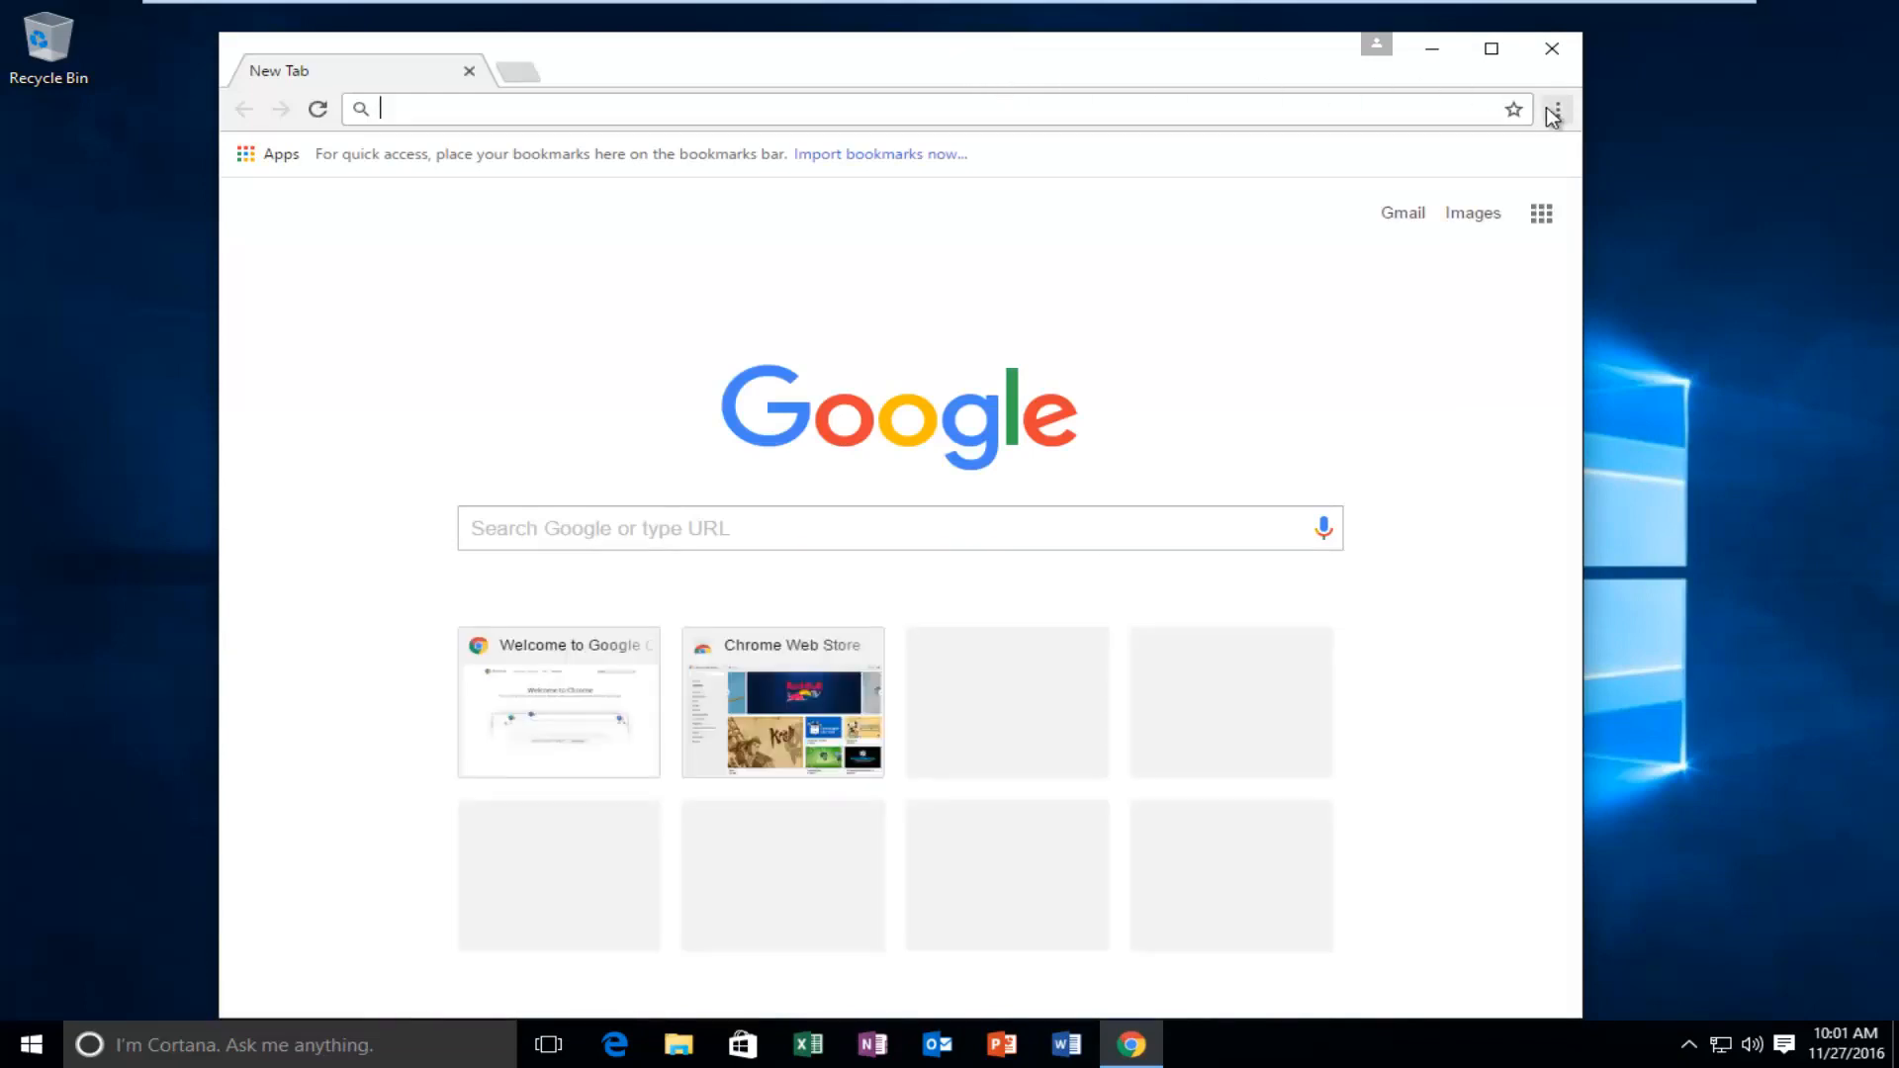
pyautogui.moveTo(1555, 109)
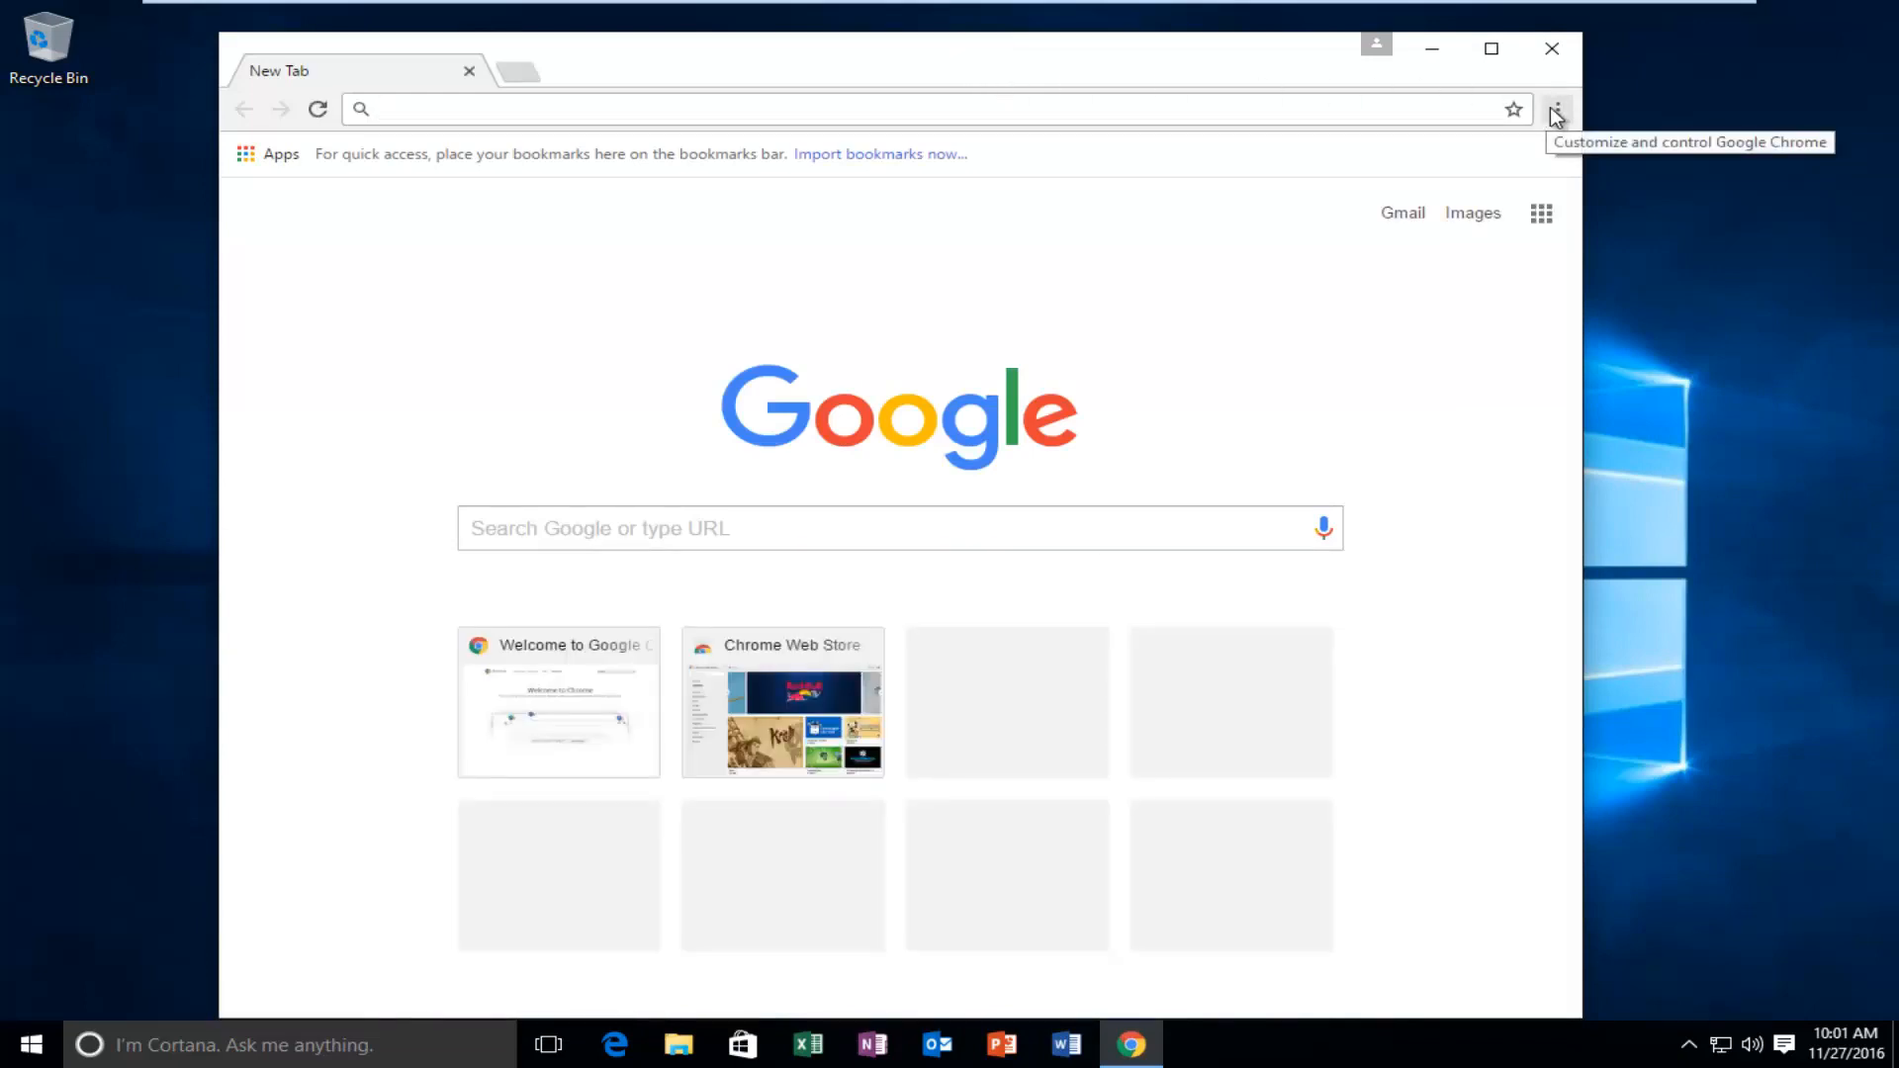
pyautogui.click(1491, 47)
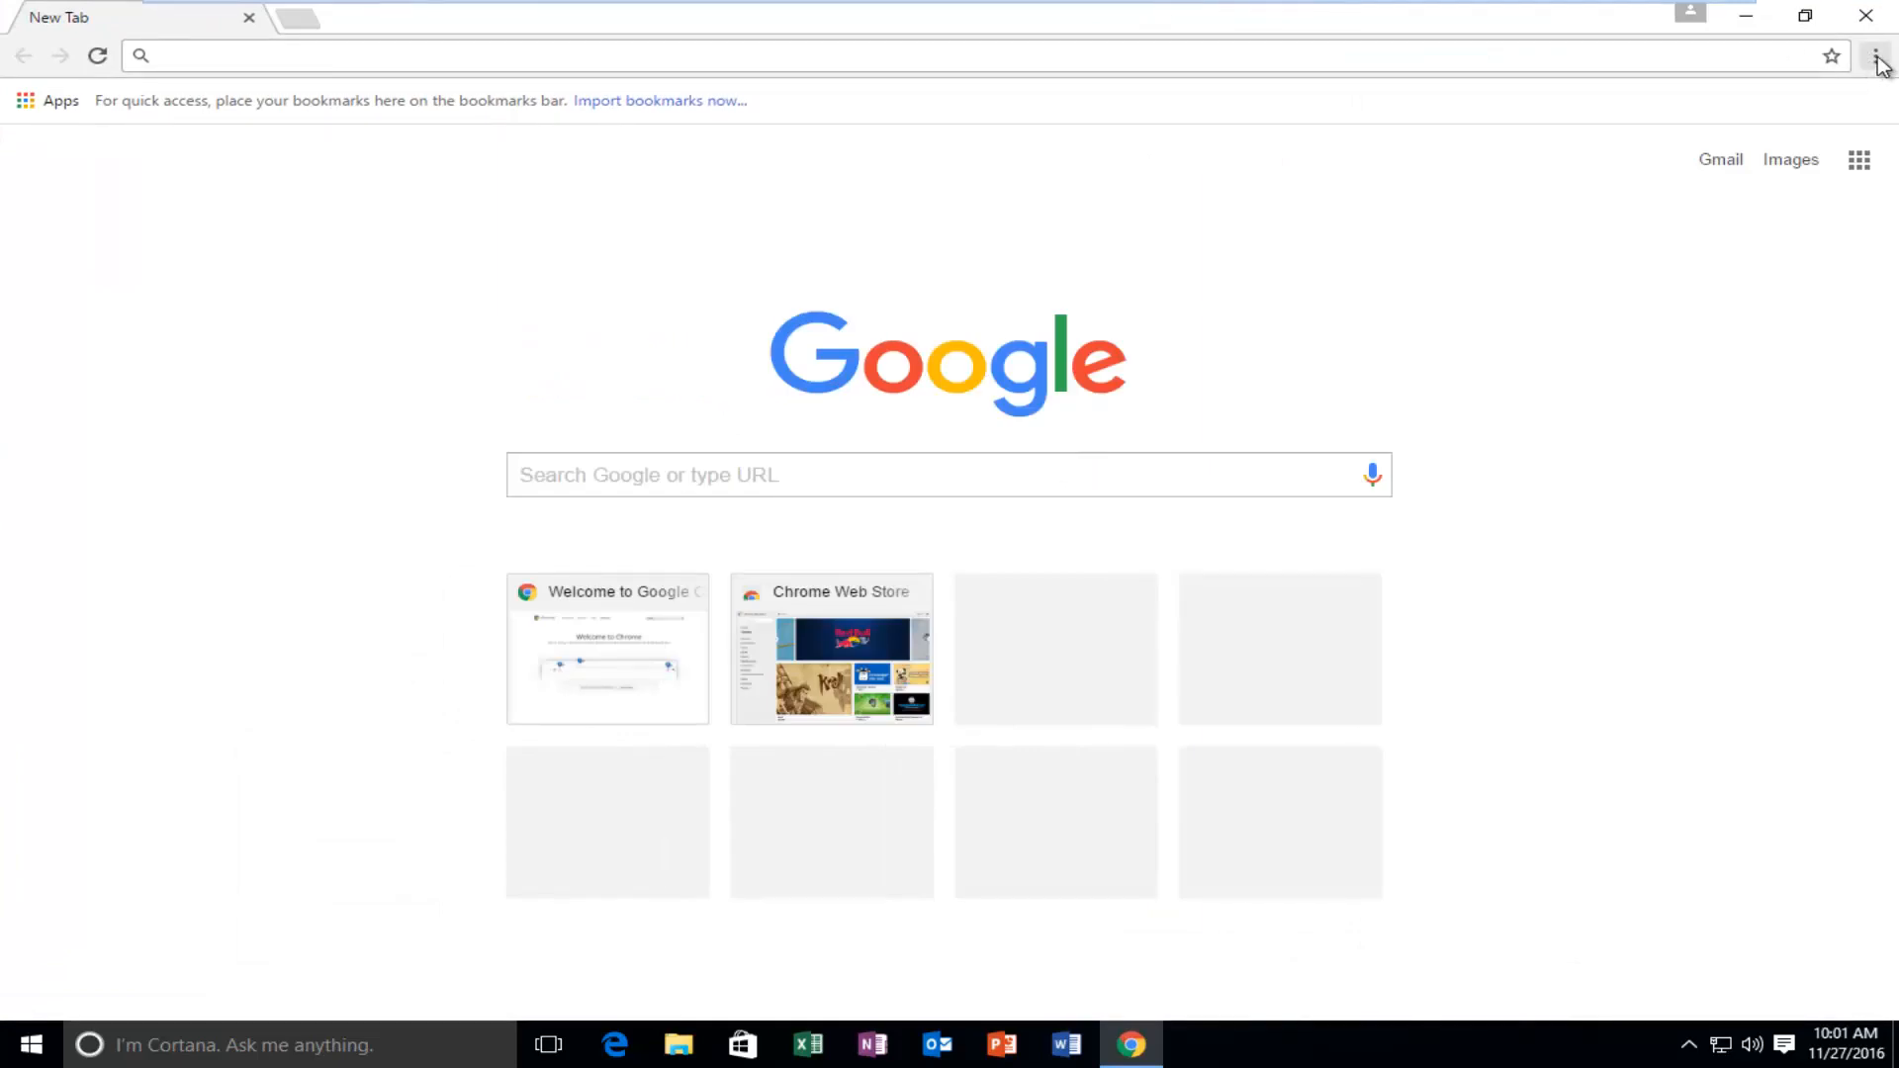
pyautogui.click(1875, 56)
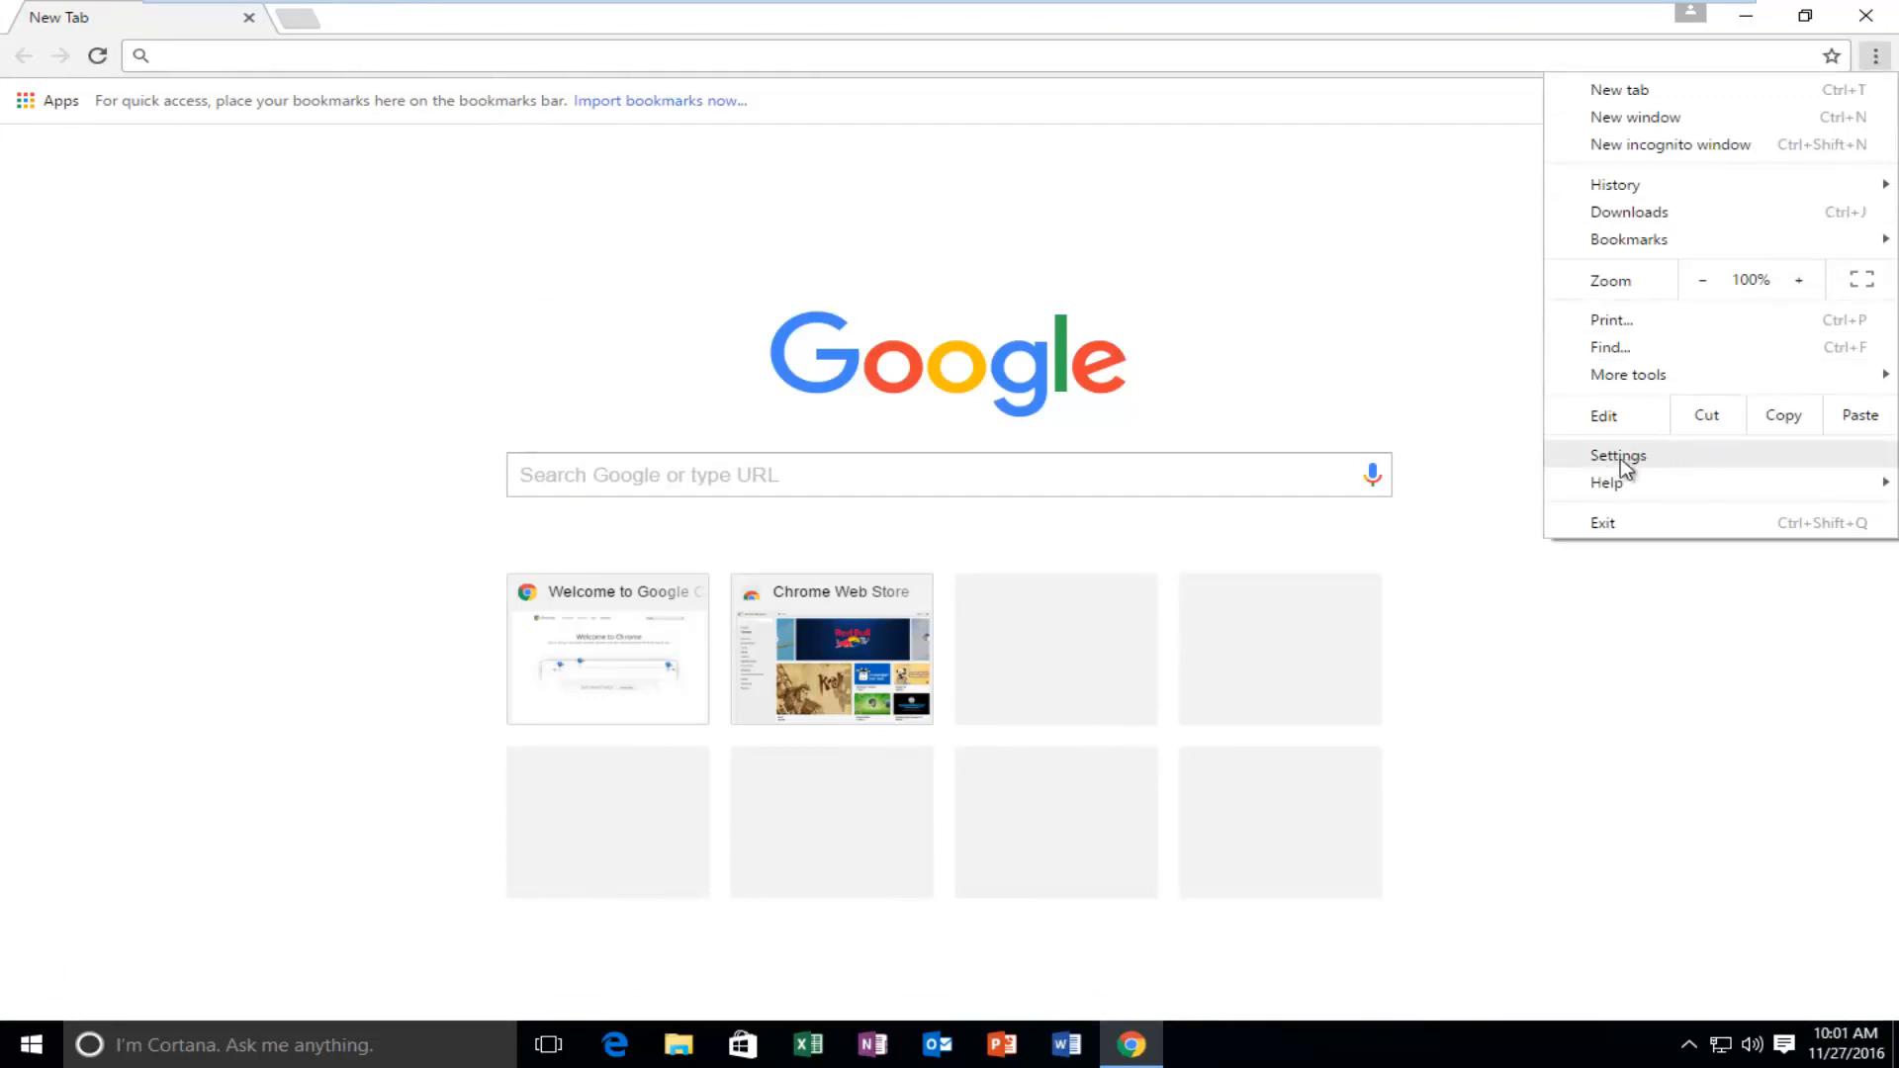
pyautogui.click(1654, 453)
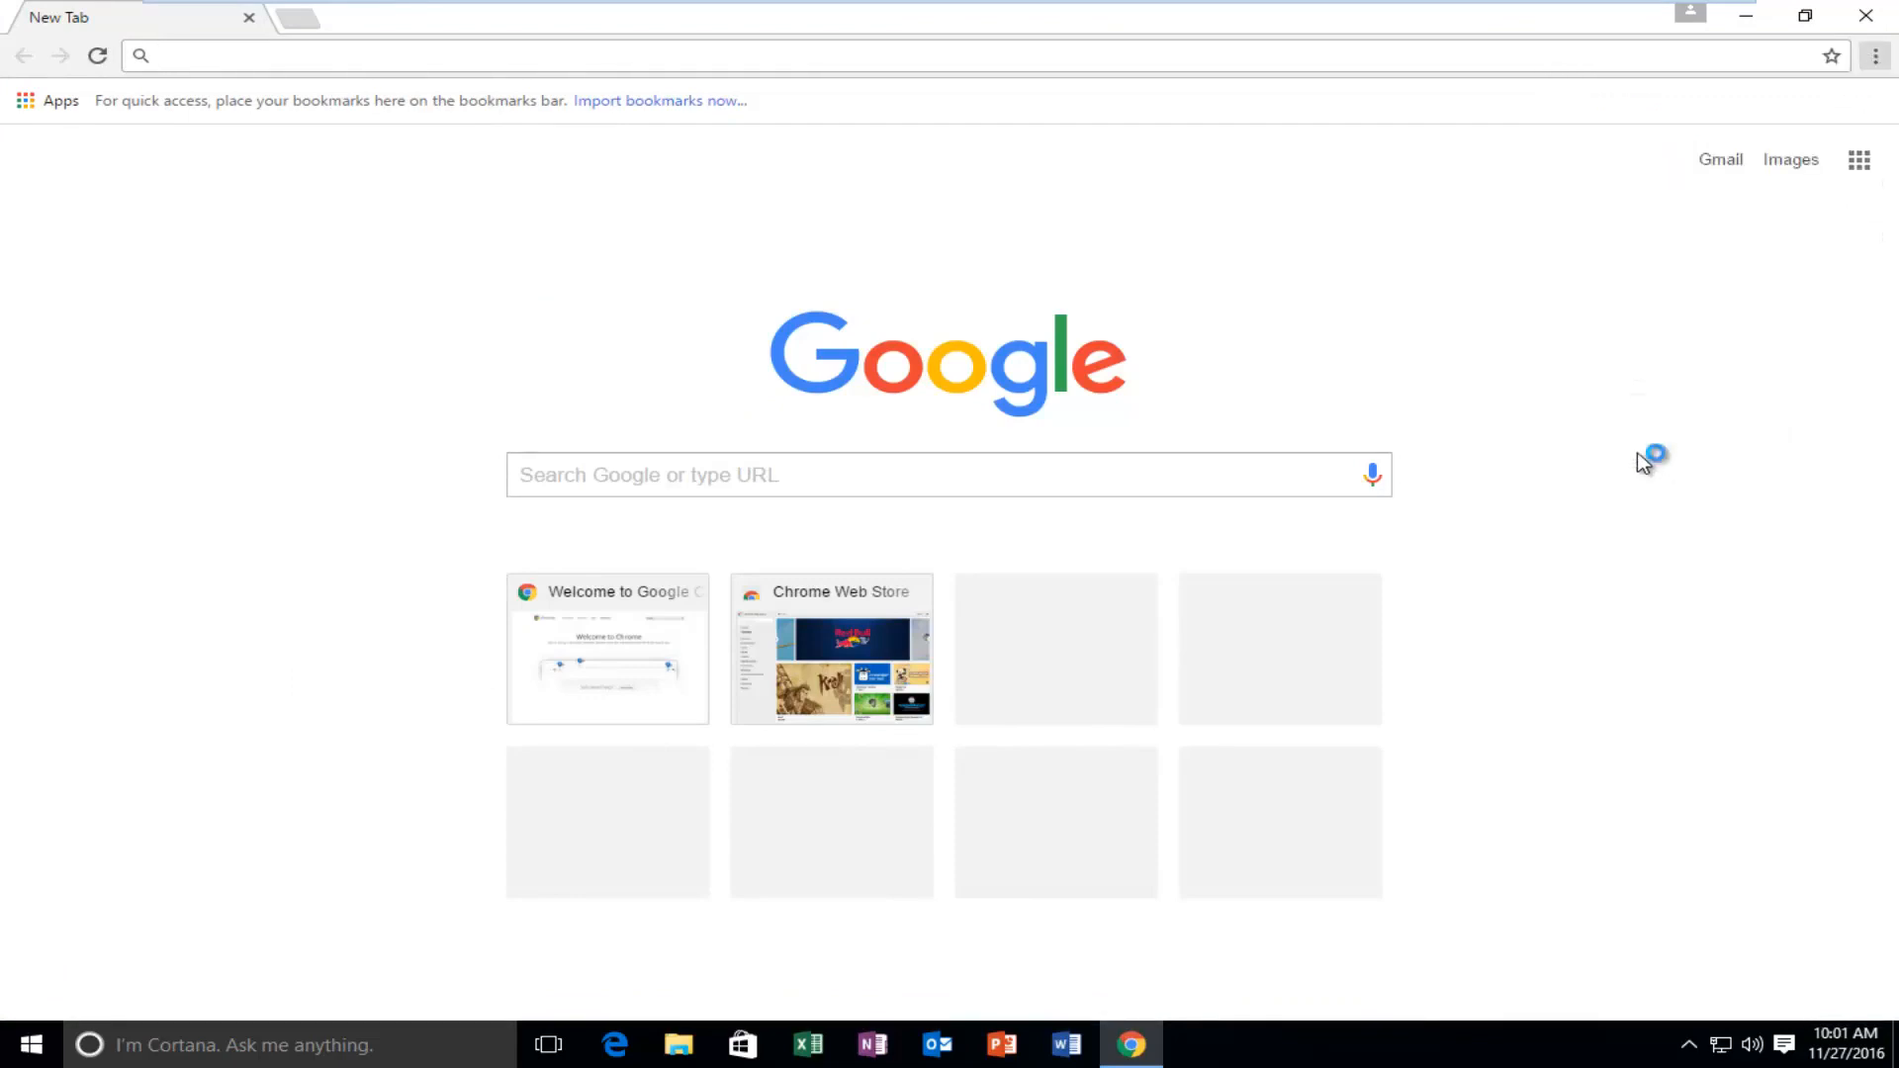
pyautogui.moveTo(1100, 394)
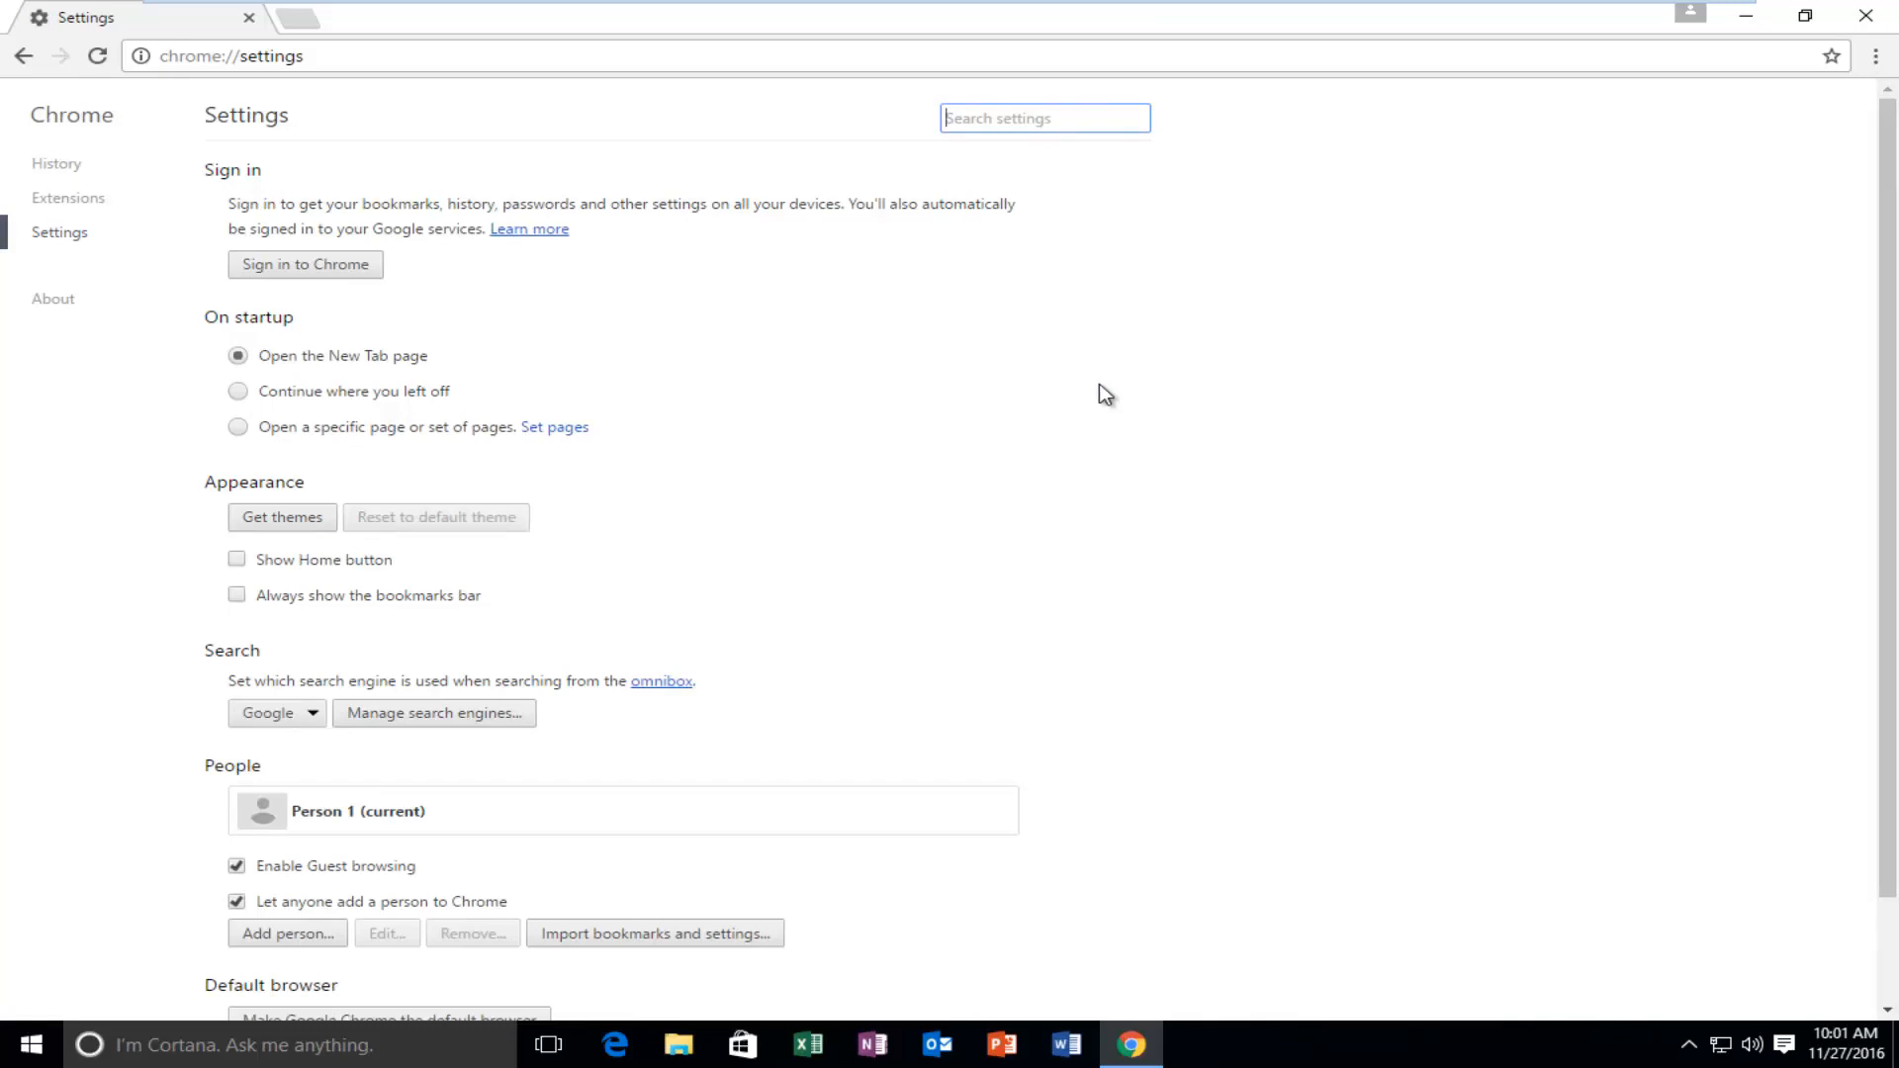
# Expand 'Show advanced settings...' and scroll down toward the Privacy section.
pyautogui.scroll(-3)
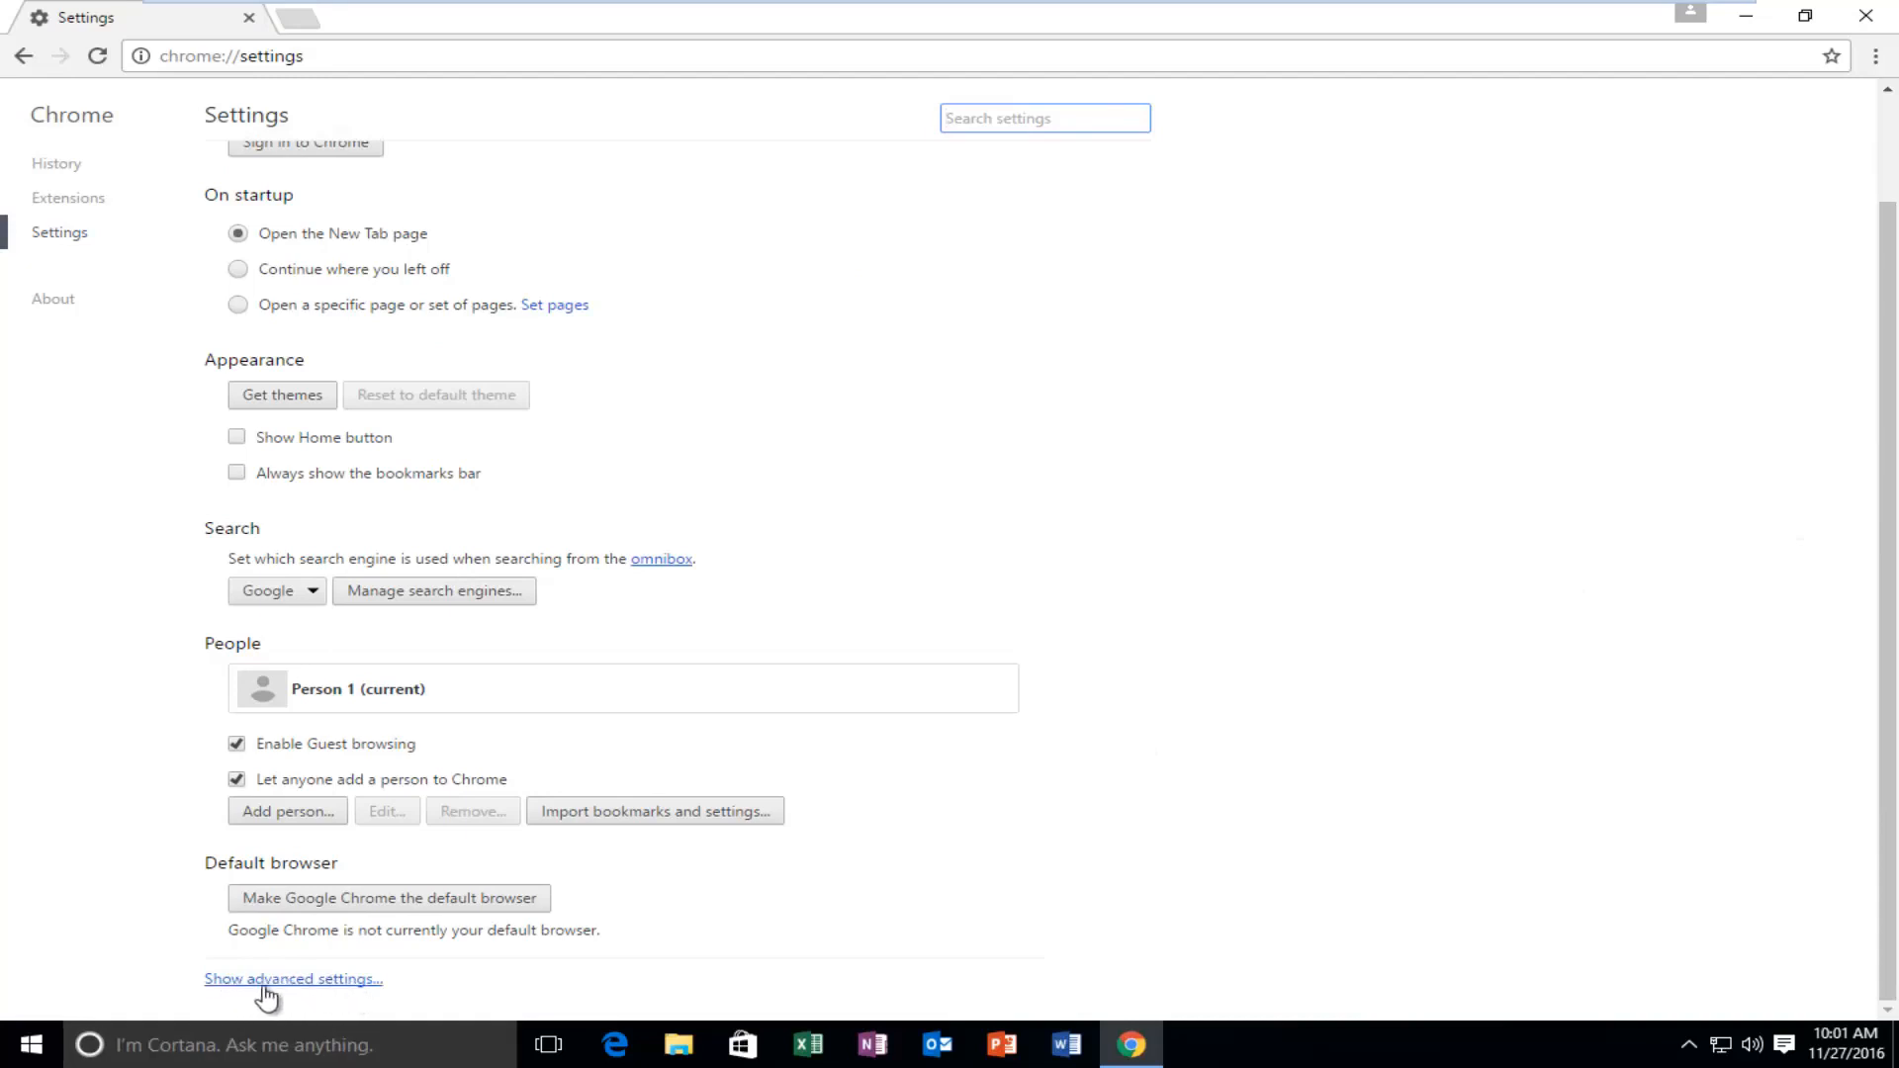
pyautogui.click(293, 979)
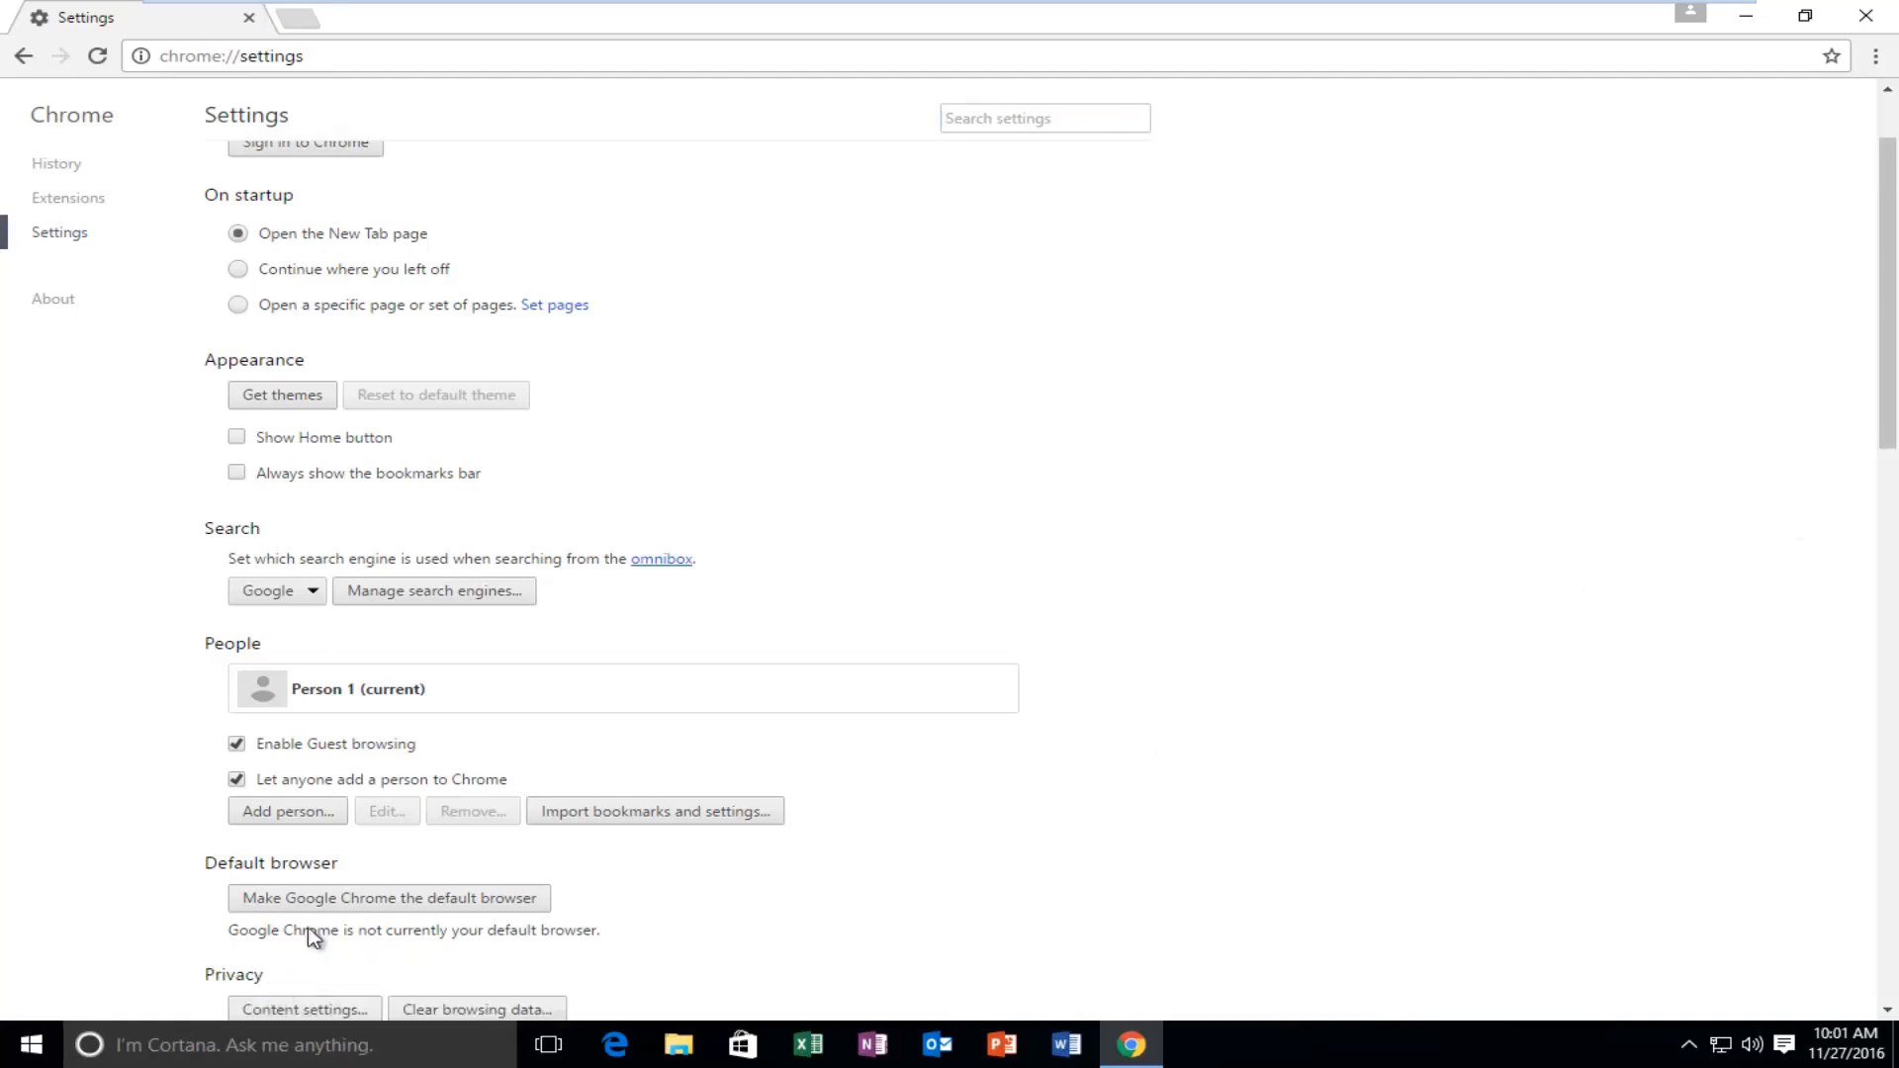
pyautogui.scroll(-3)
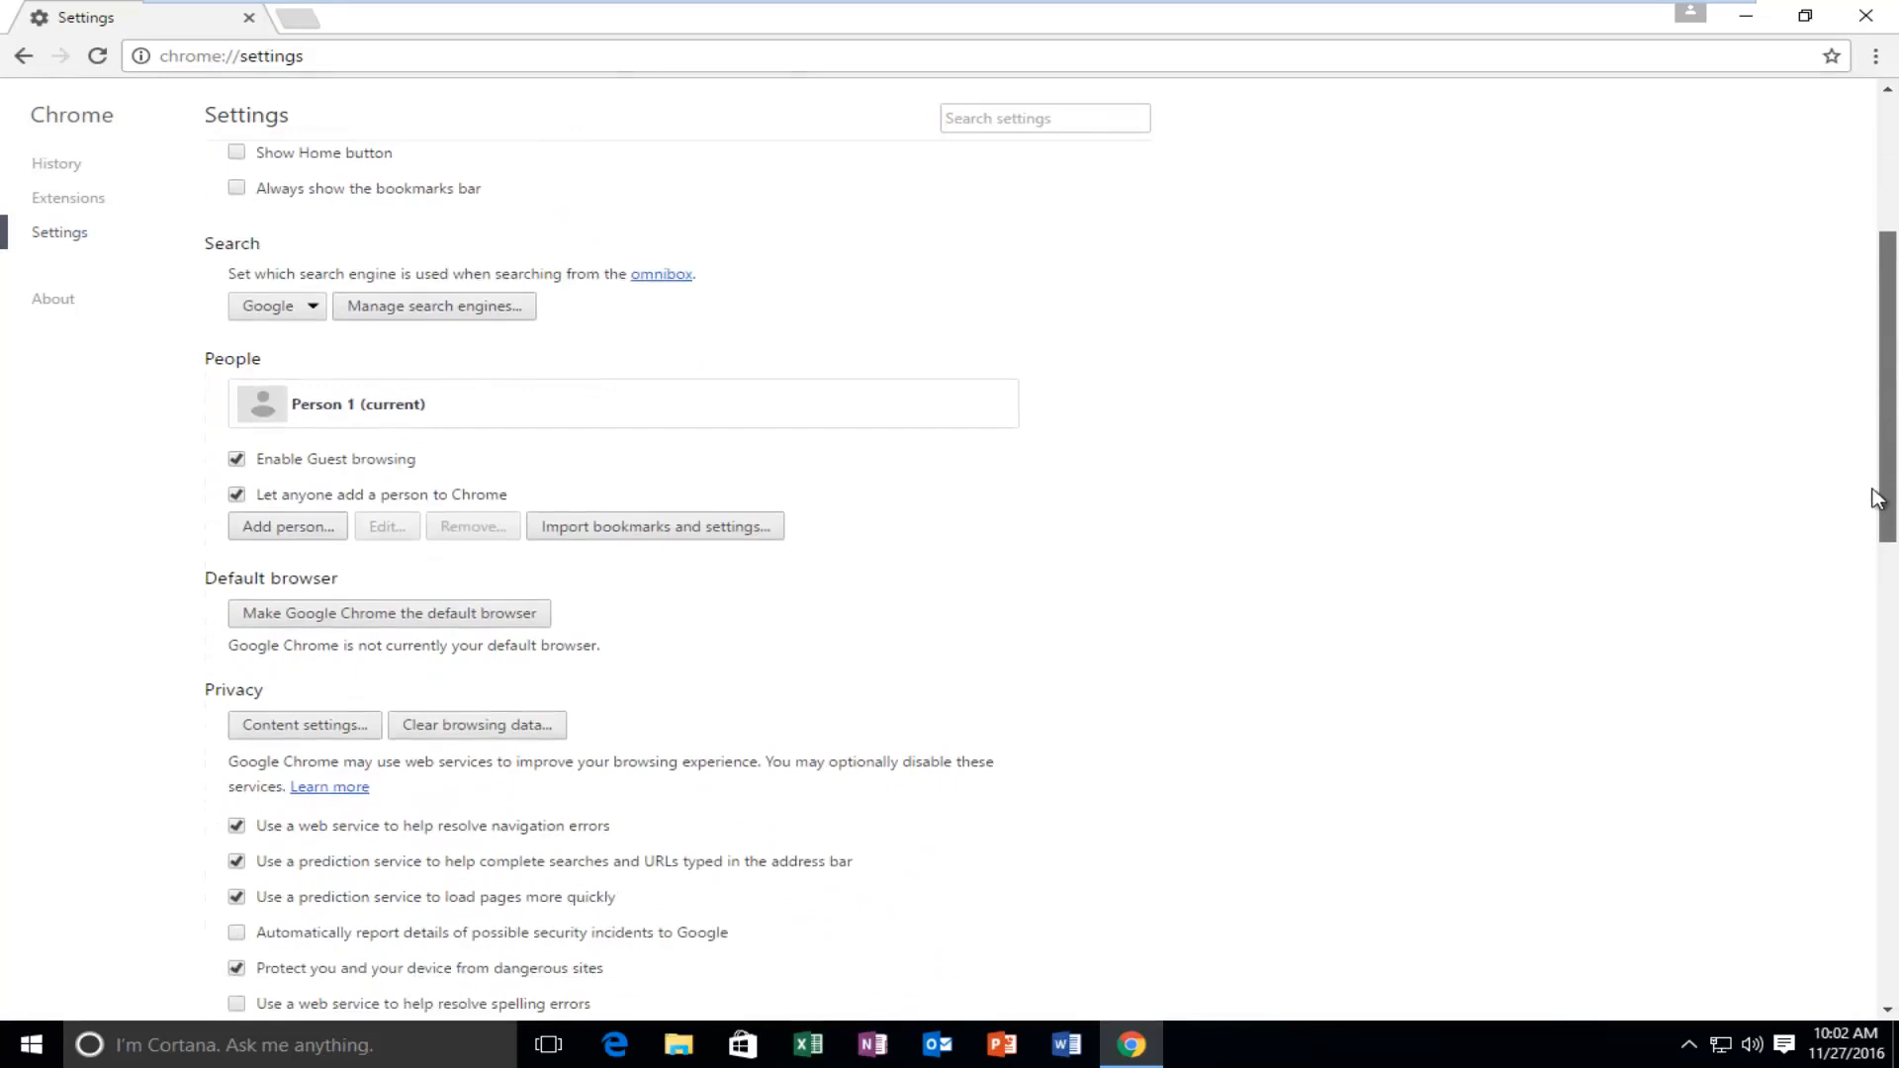
pyautogui.scroll(-3)
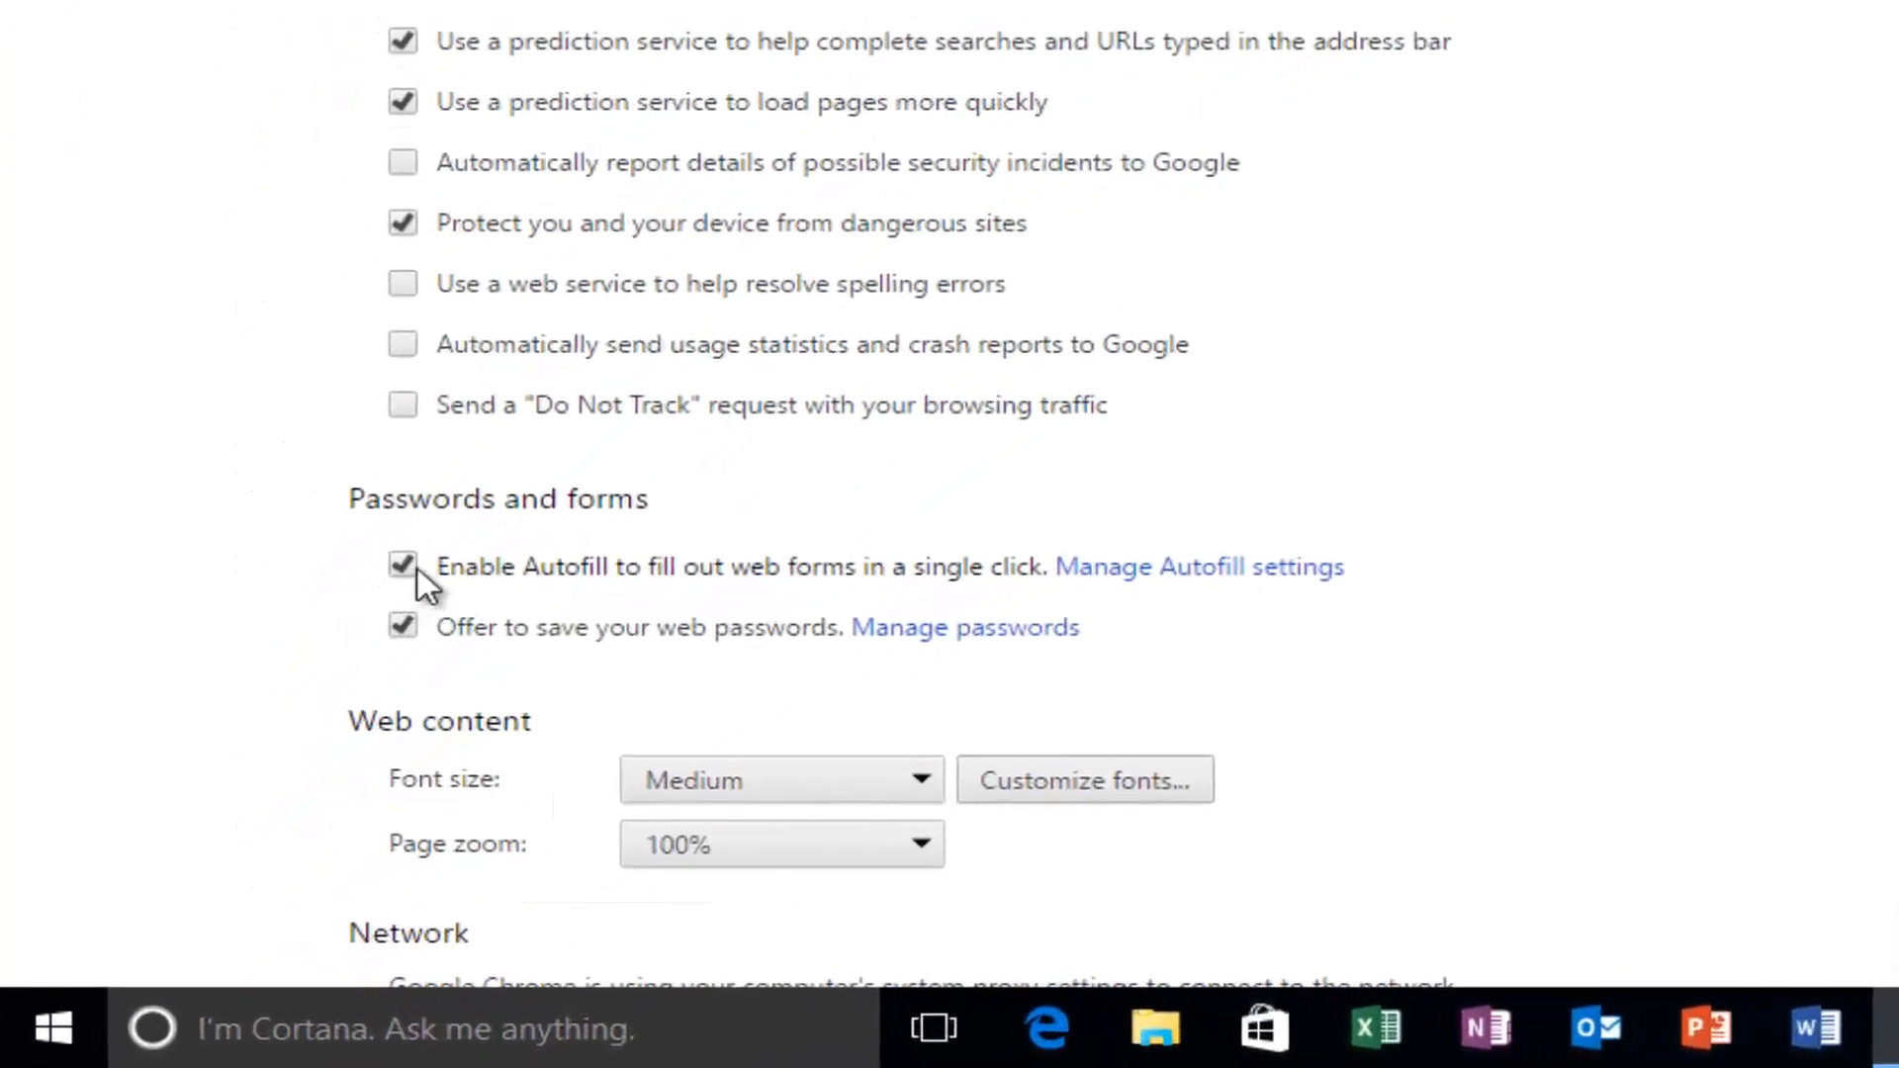
# Scroll to Passwords and forms and open Manage passwords.
pyautogui.scroll(-3)
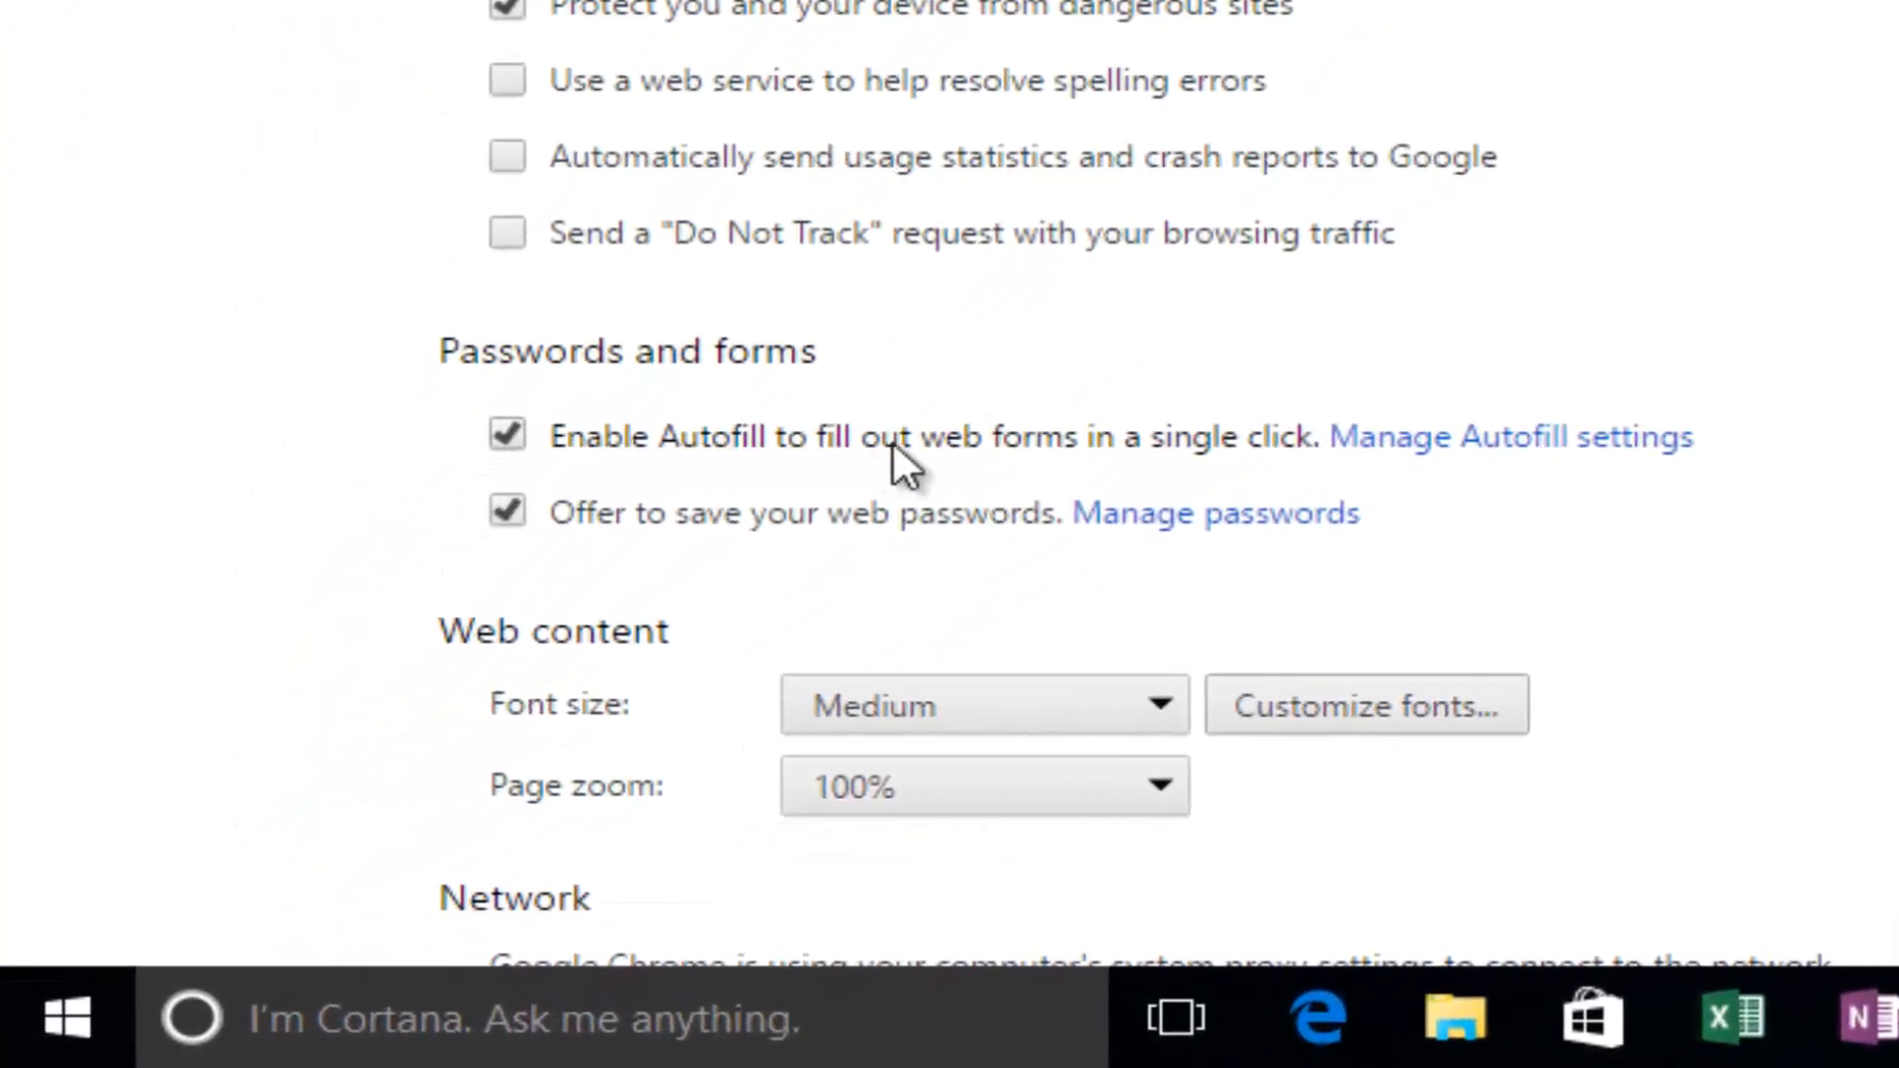
pyautogui.moveTo(1107, 455)
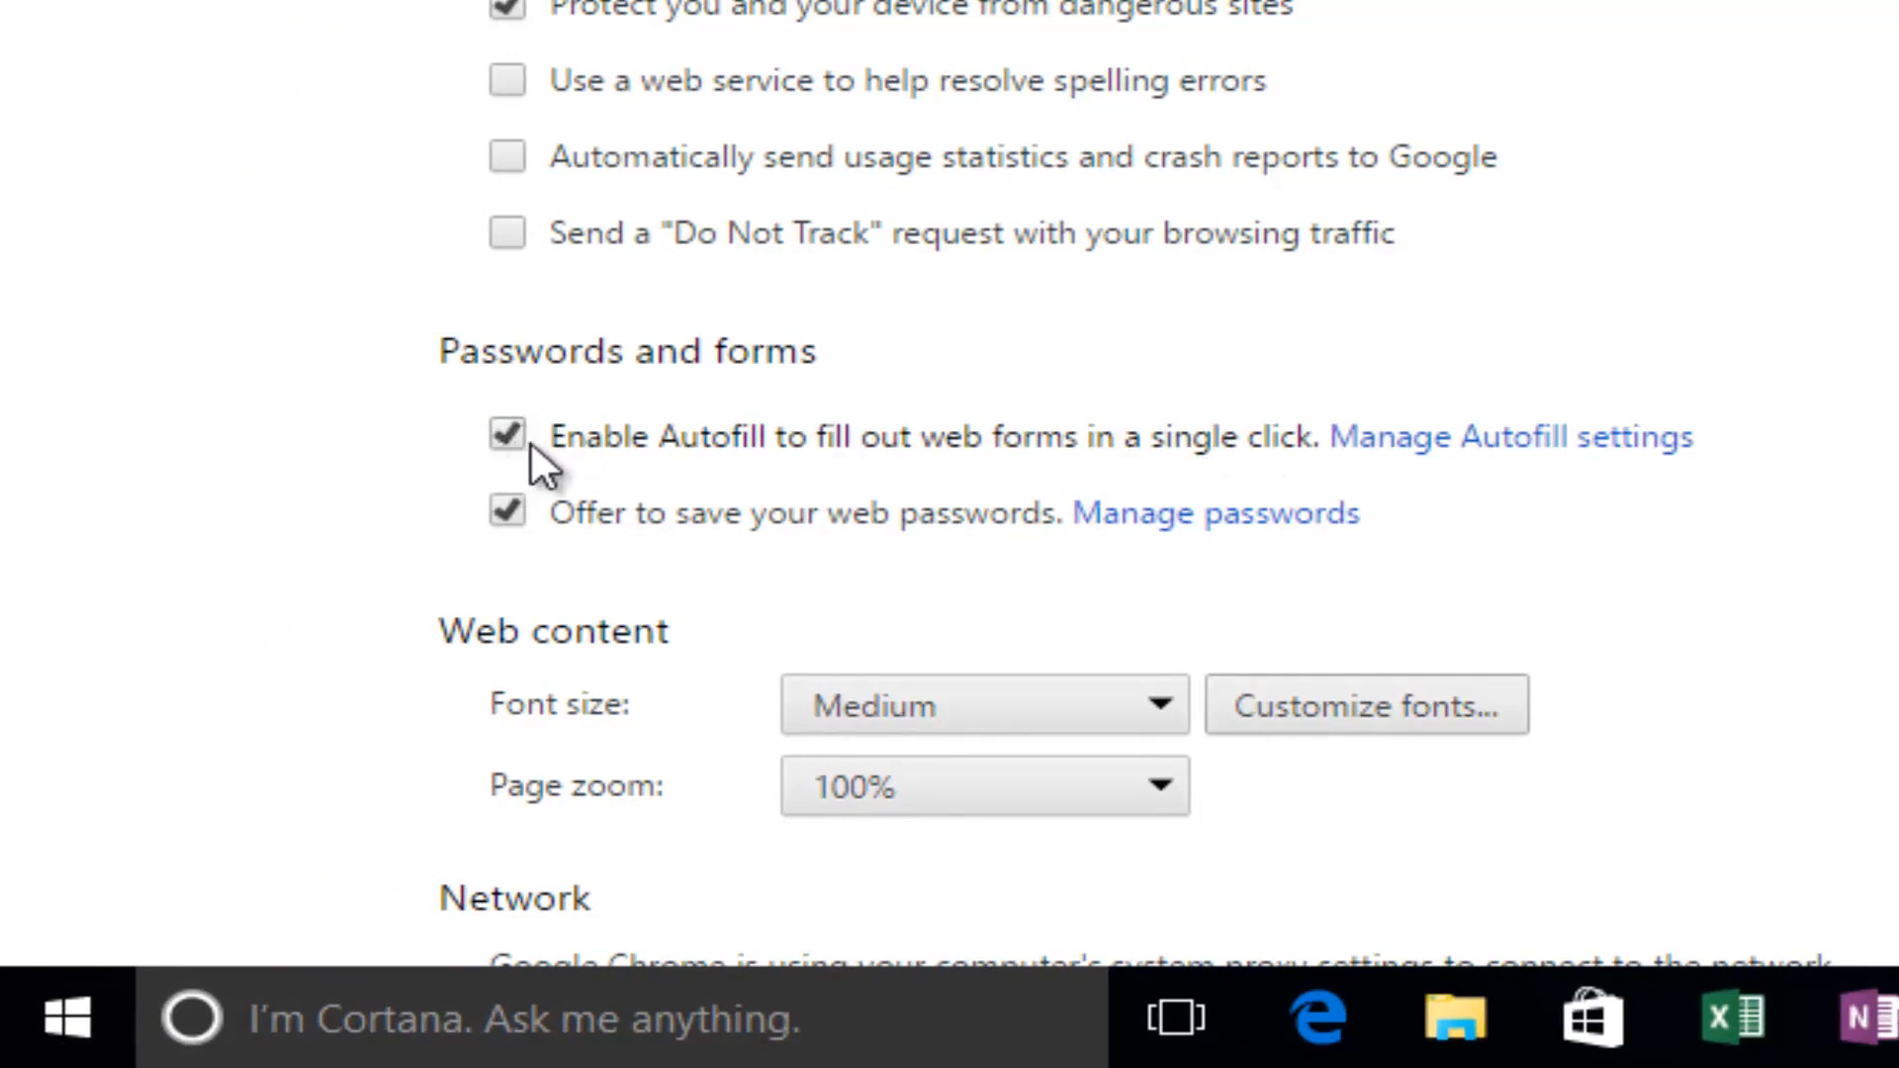
pyautogui.moveTo(507, 510)
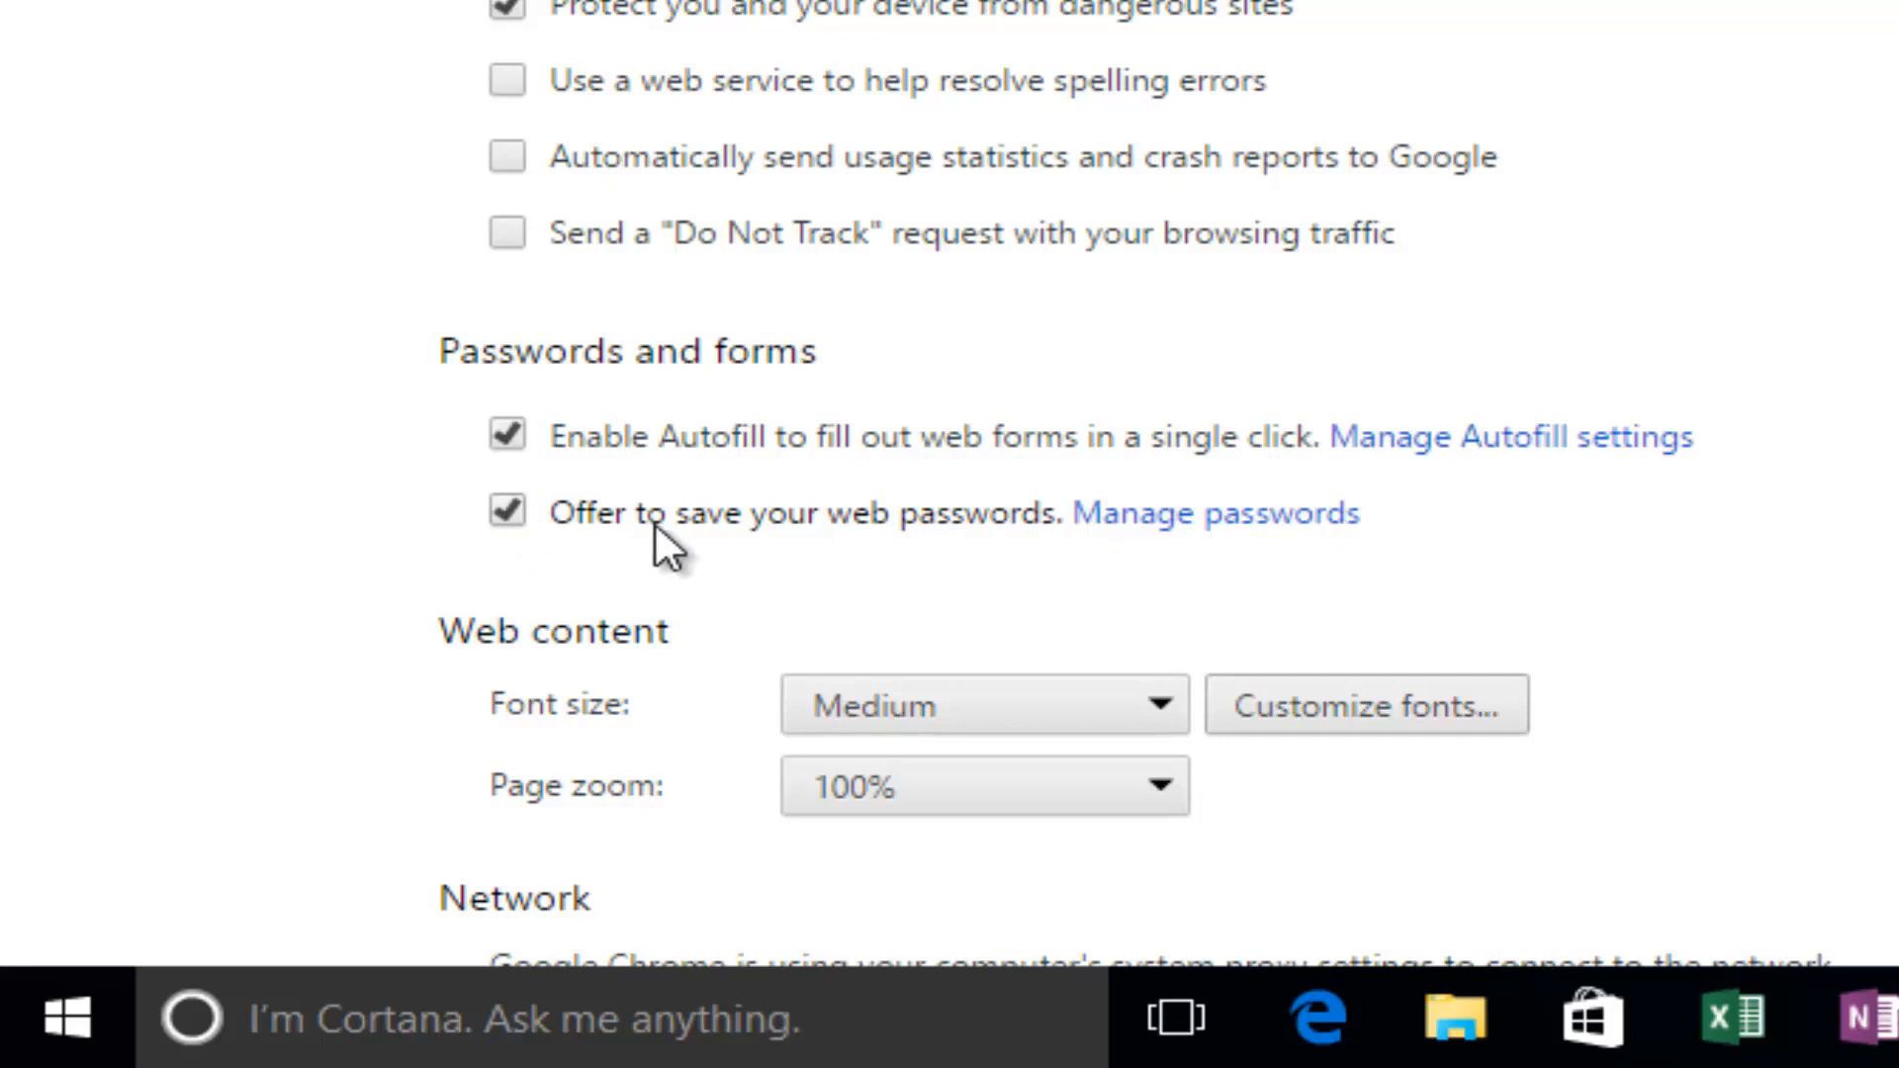
pyautogui.moveTo(1133, 538)
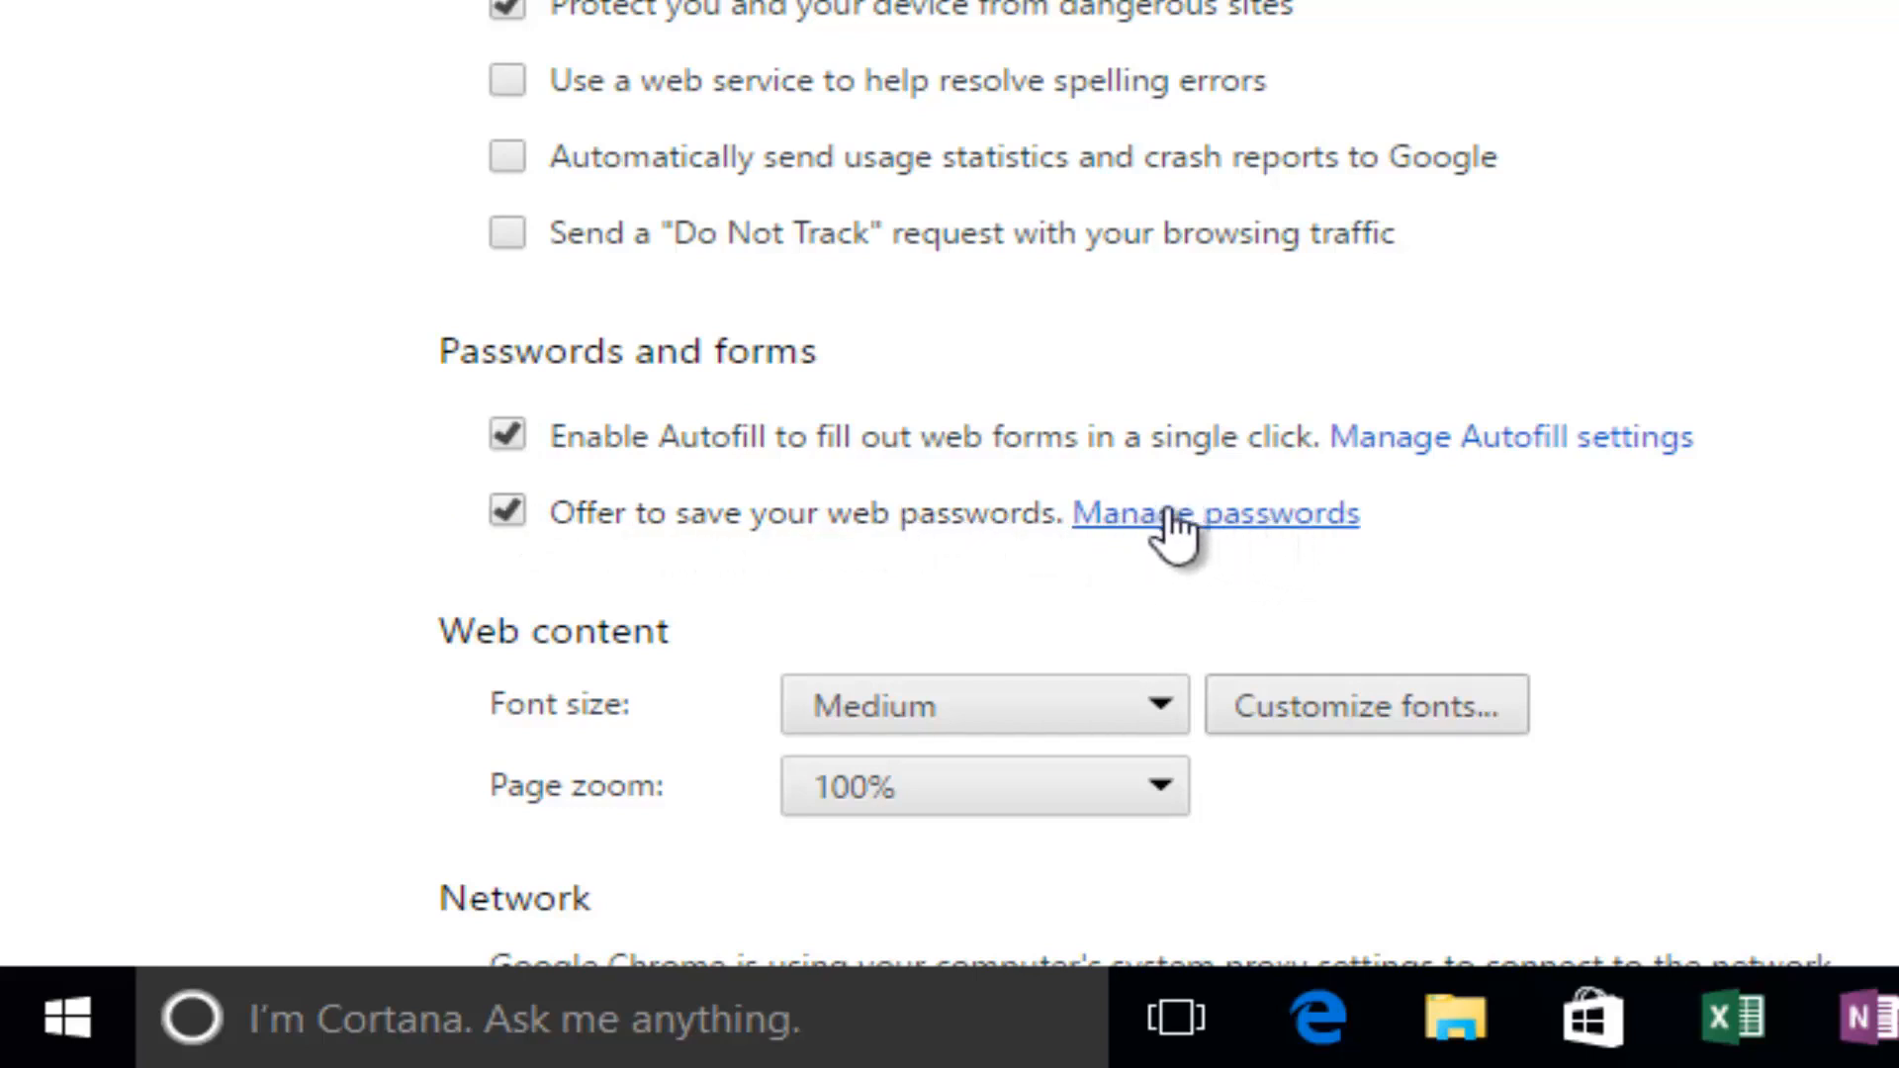
pyautogui.click(1212, 512)
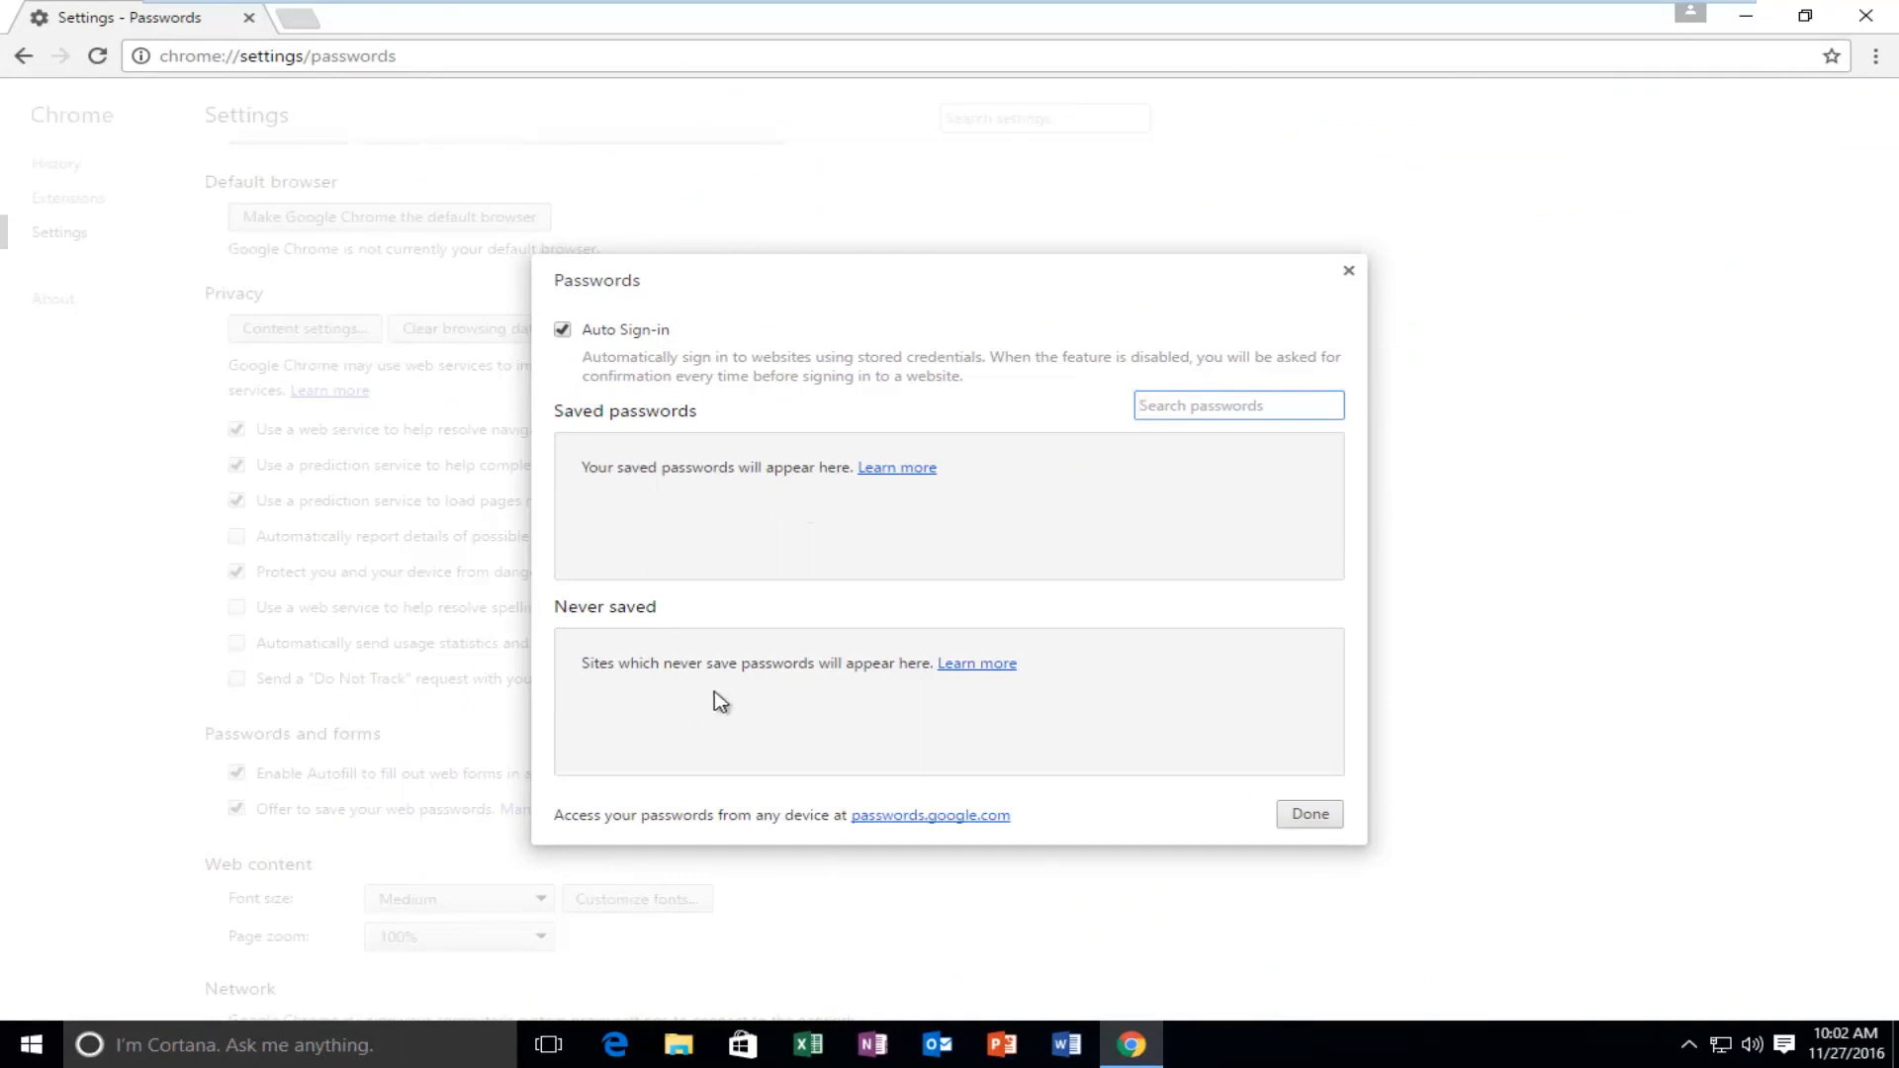
pyautogui.moveTo(627, 678)
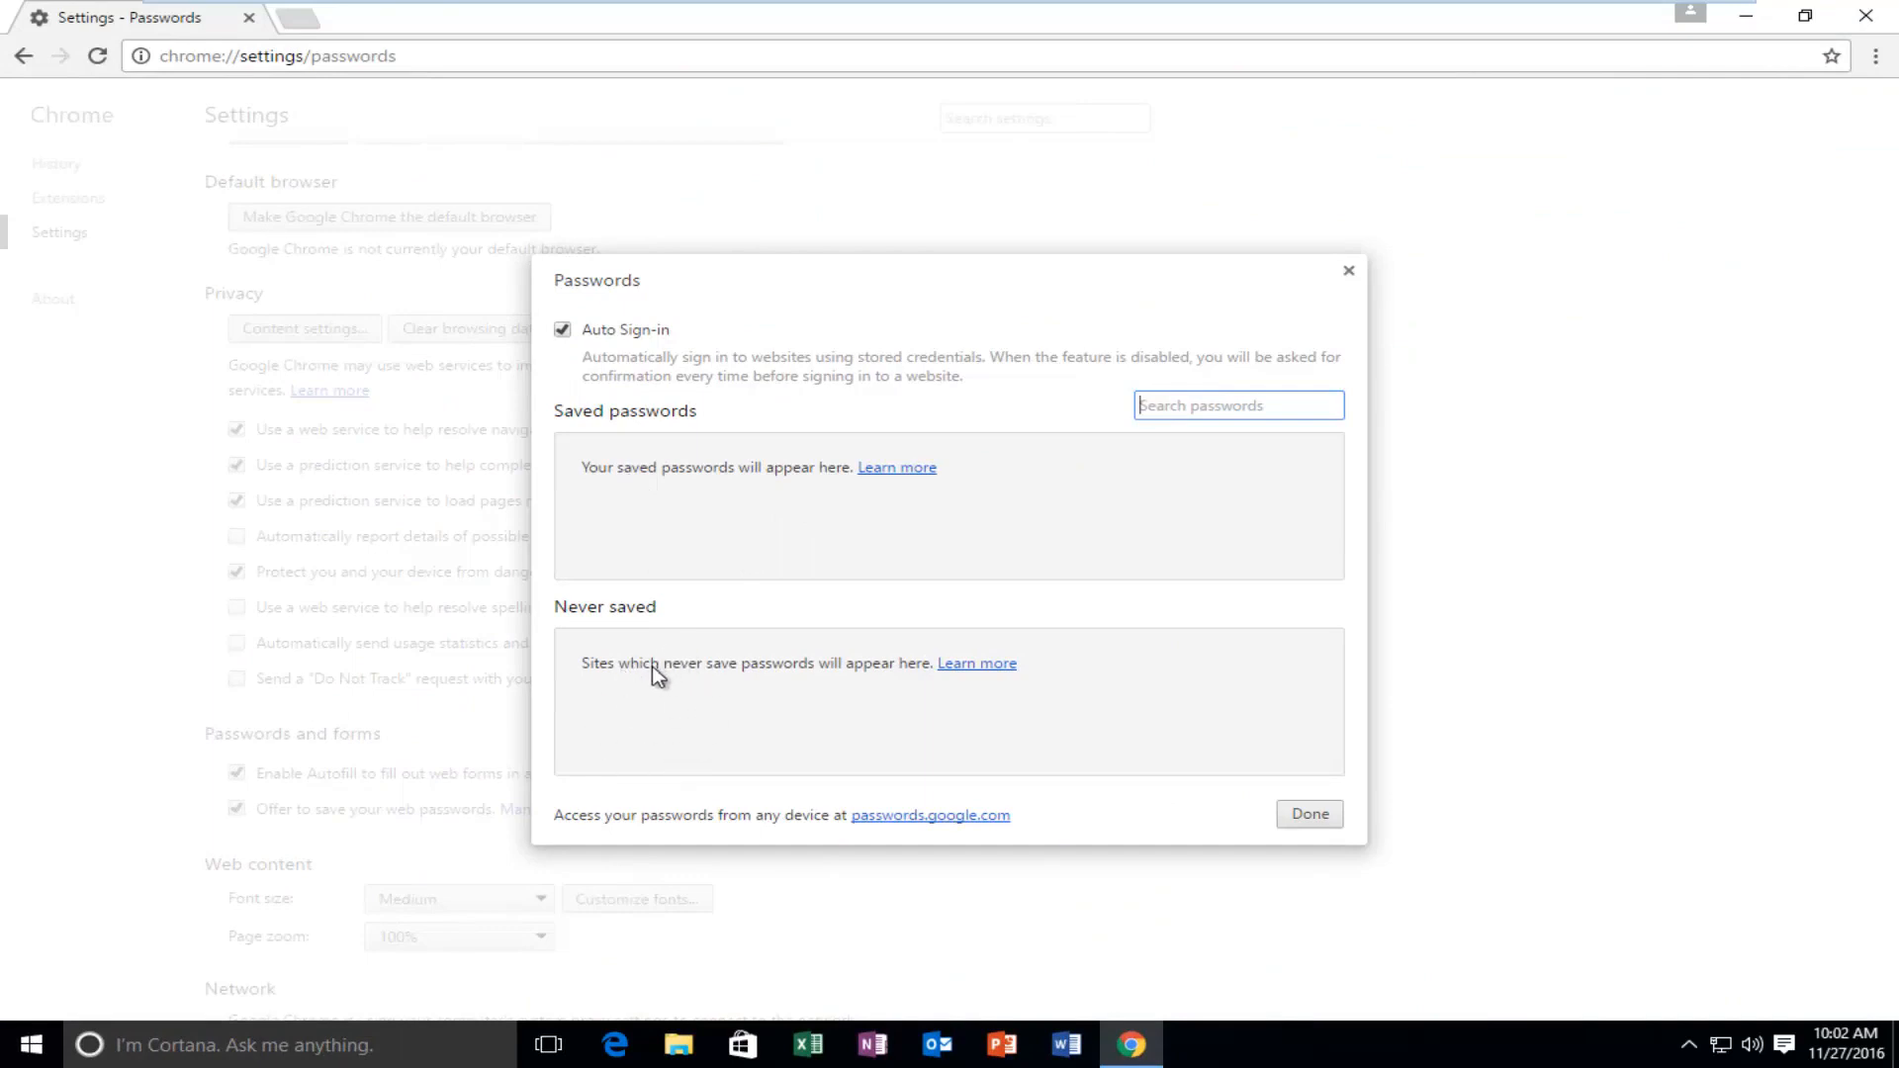
pyautogui.moveTo(706, 558)
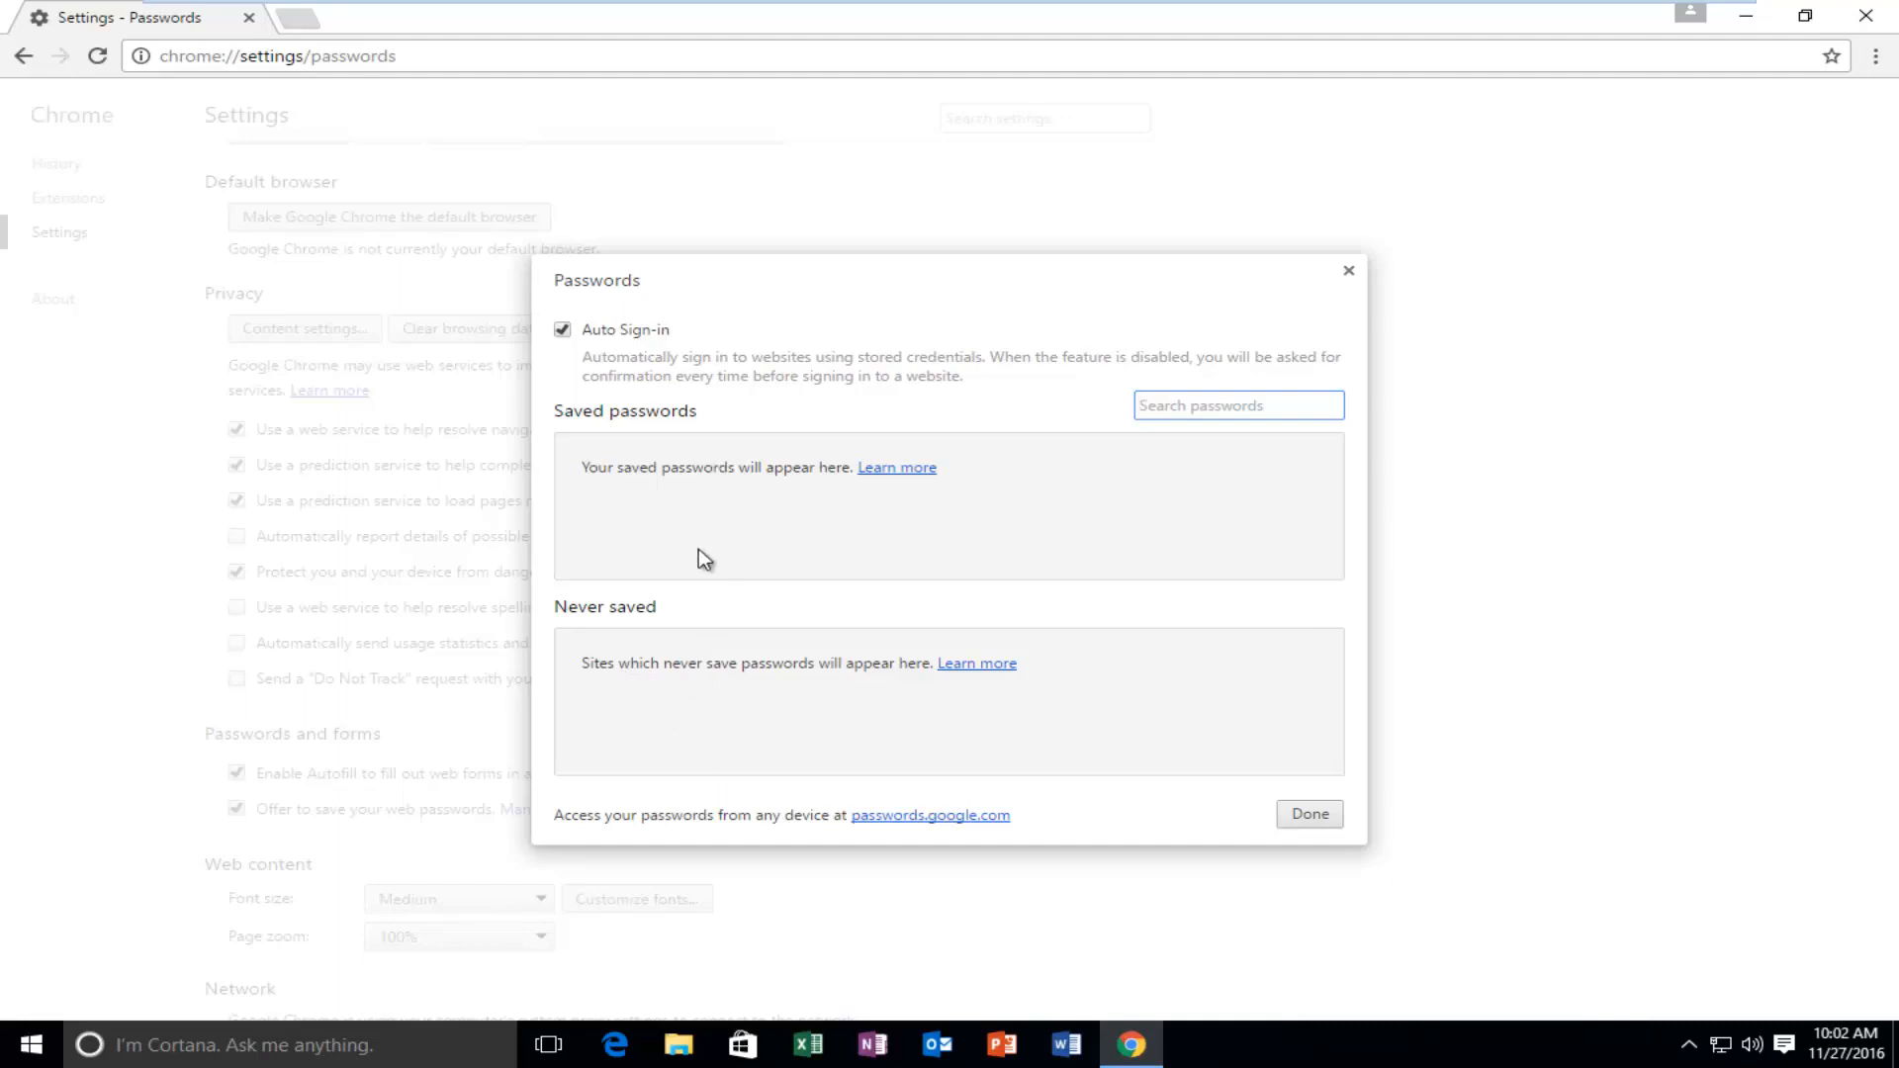
# Focus the password search field in the empty Passwords manager.
pyautogui.click(1239, 404)
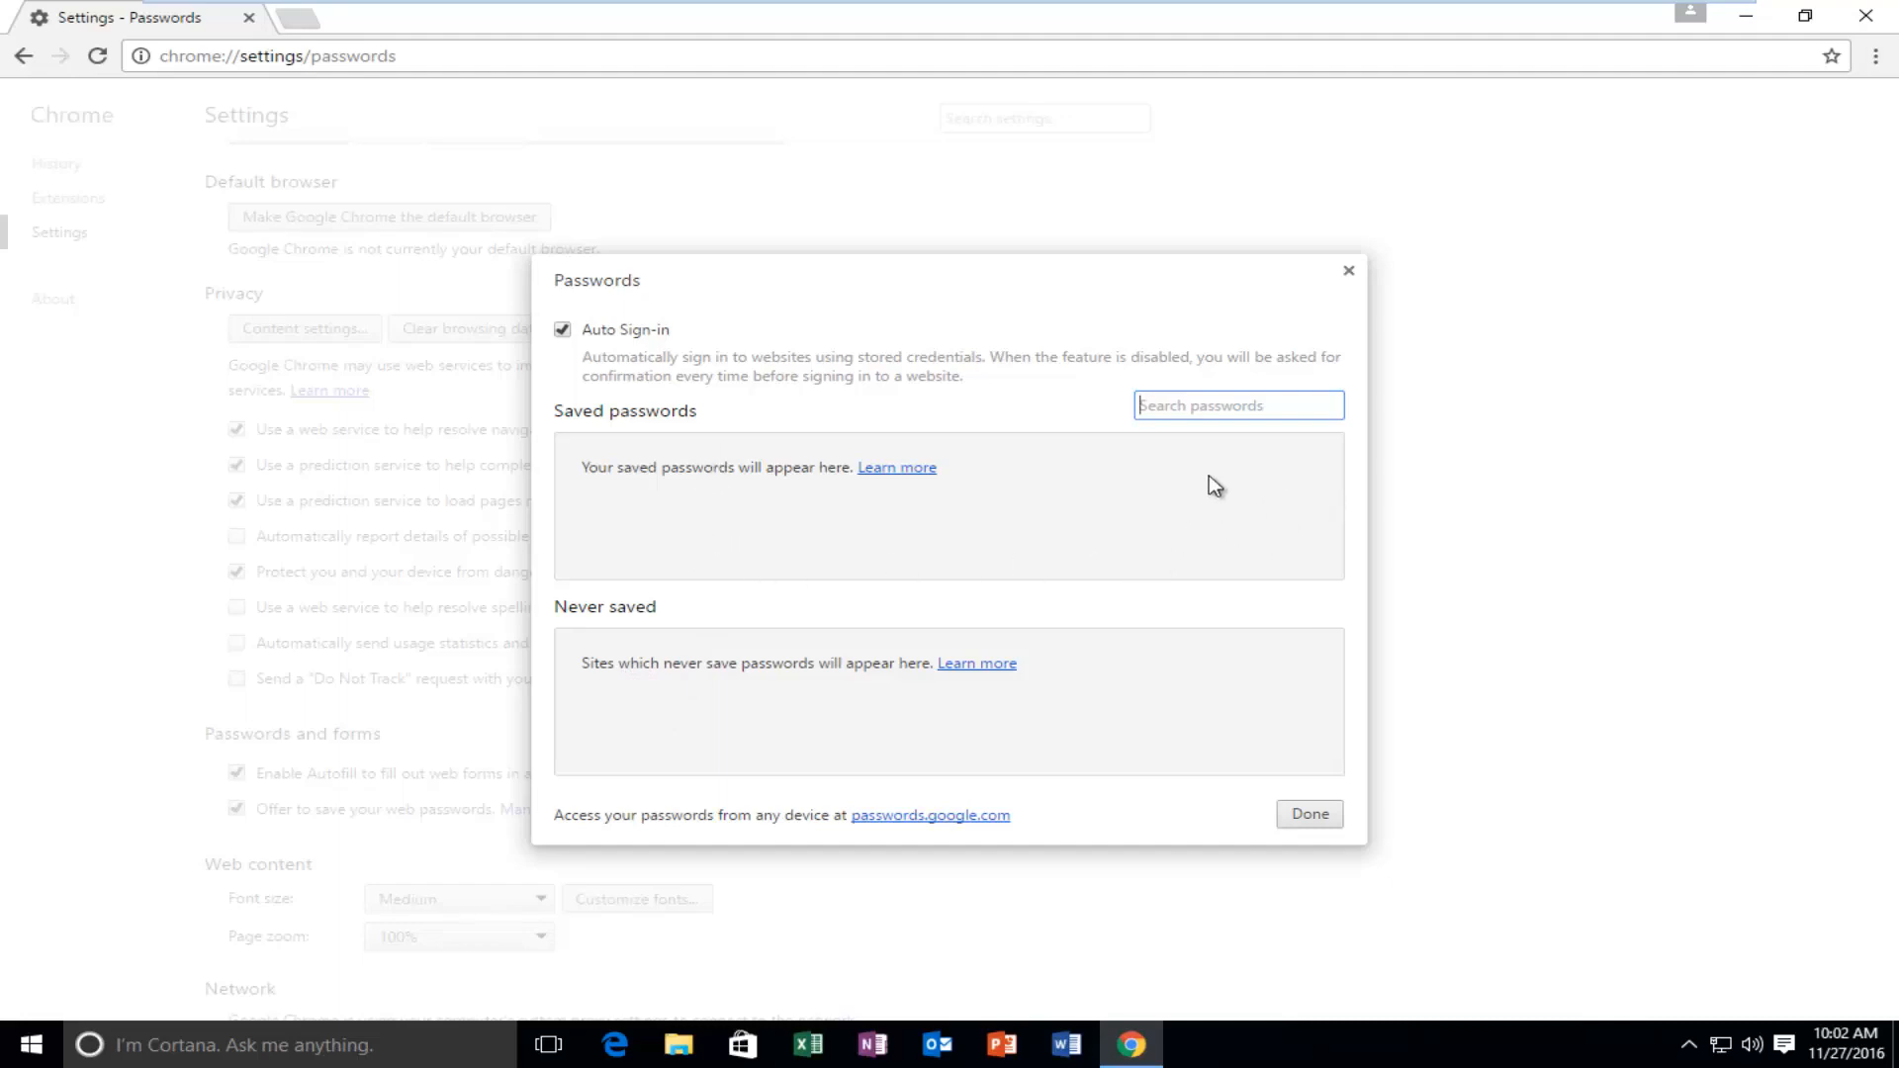
pyautogui.moveTo(1320, 540)
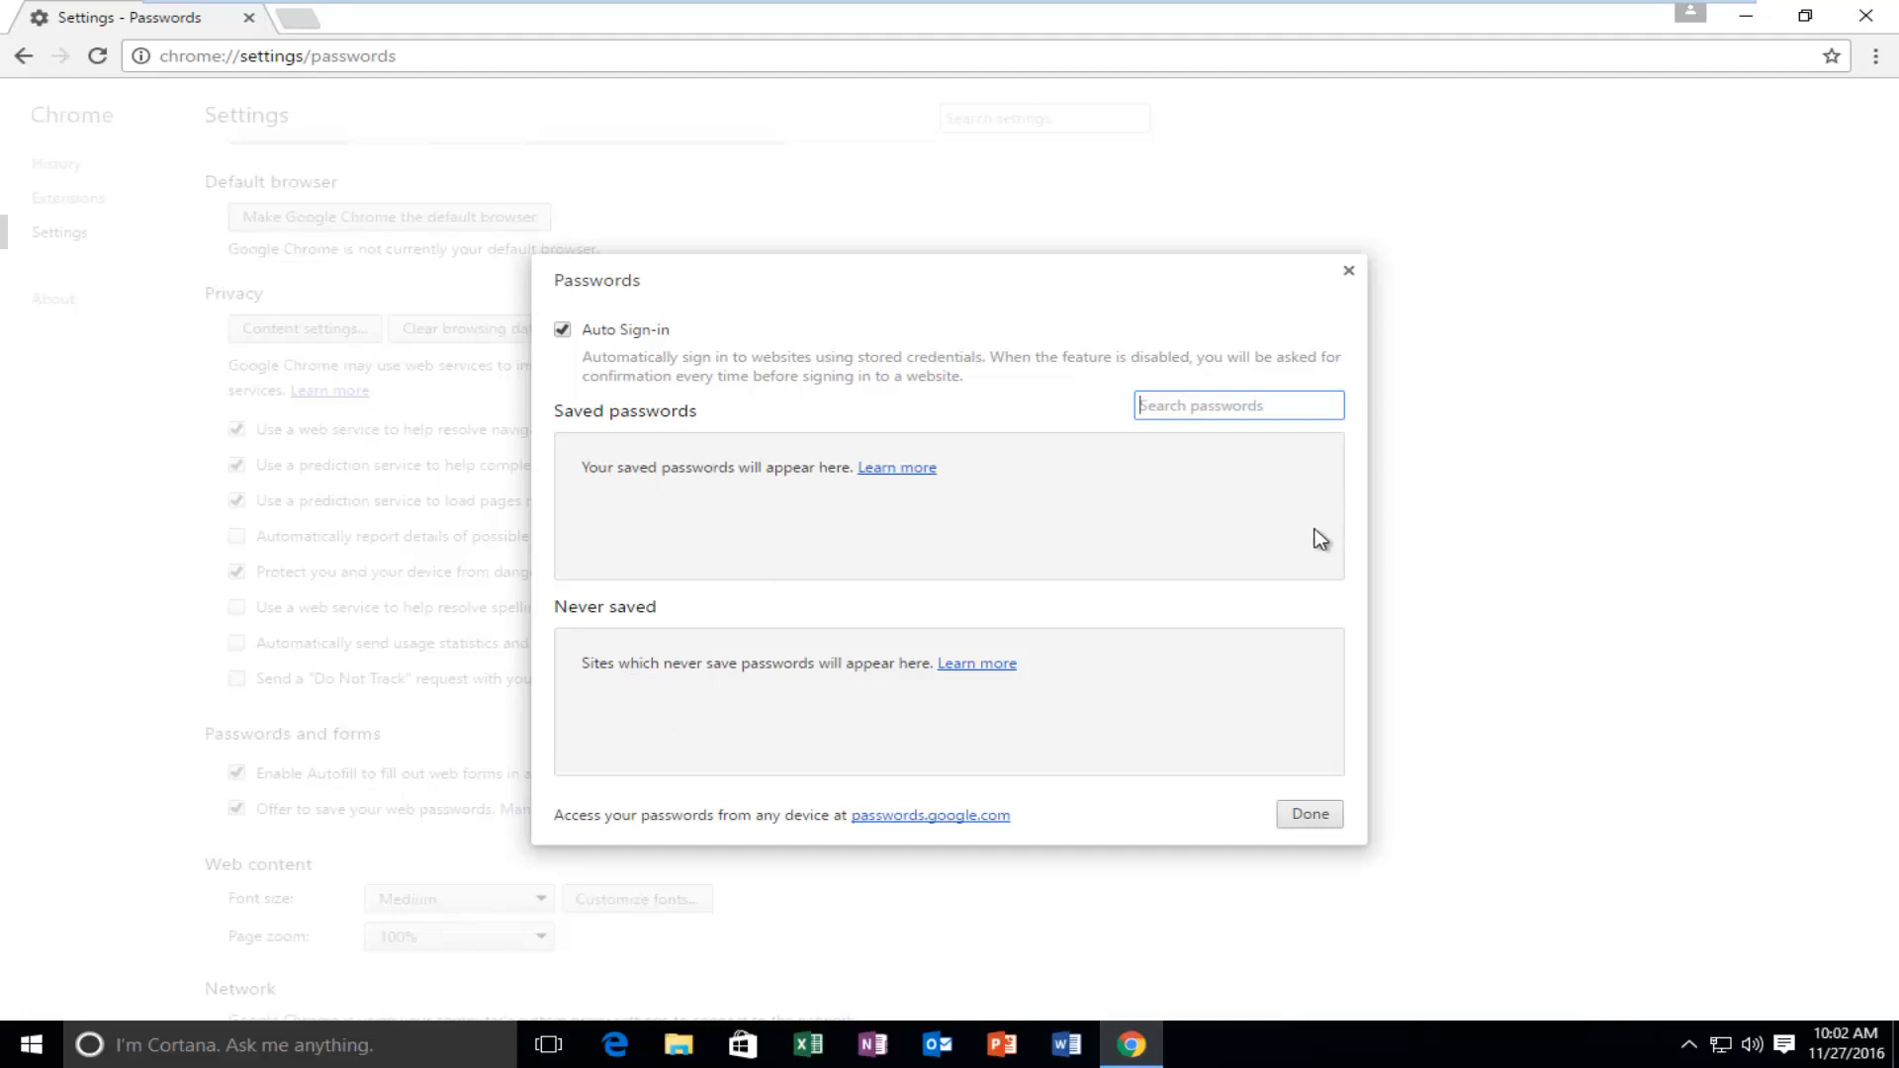
pyautogui.moveTo(1288, 529)
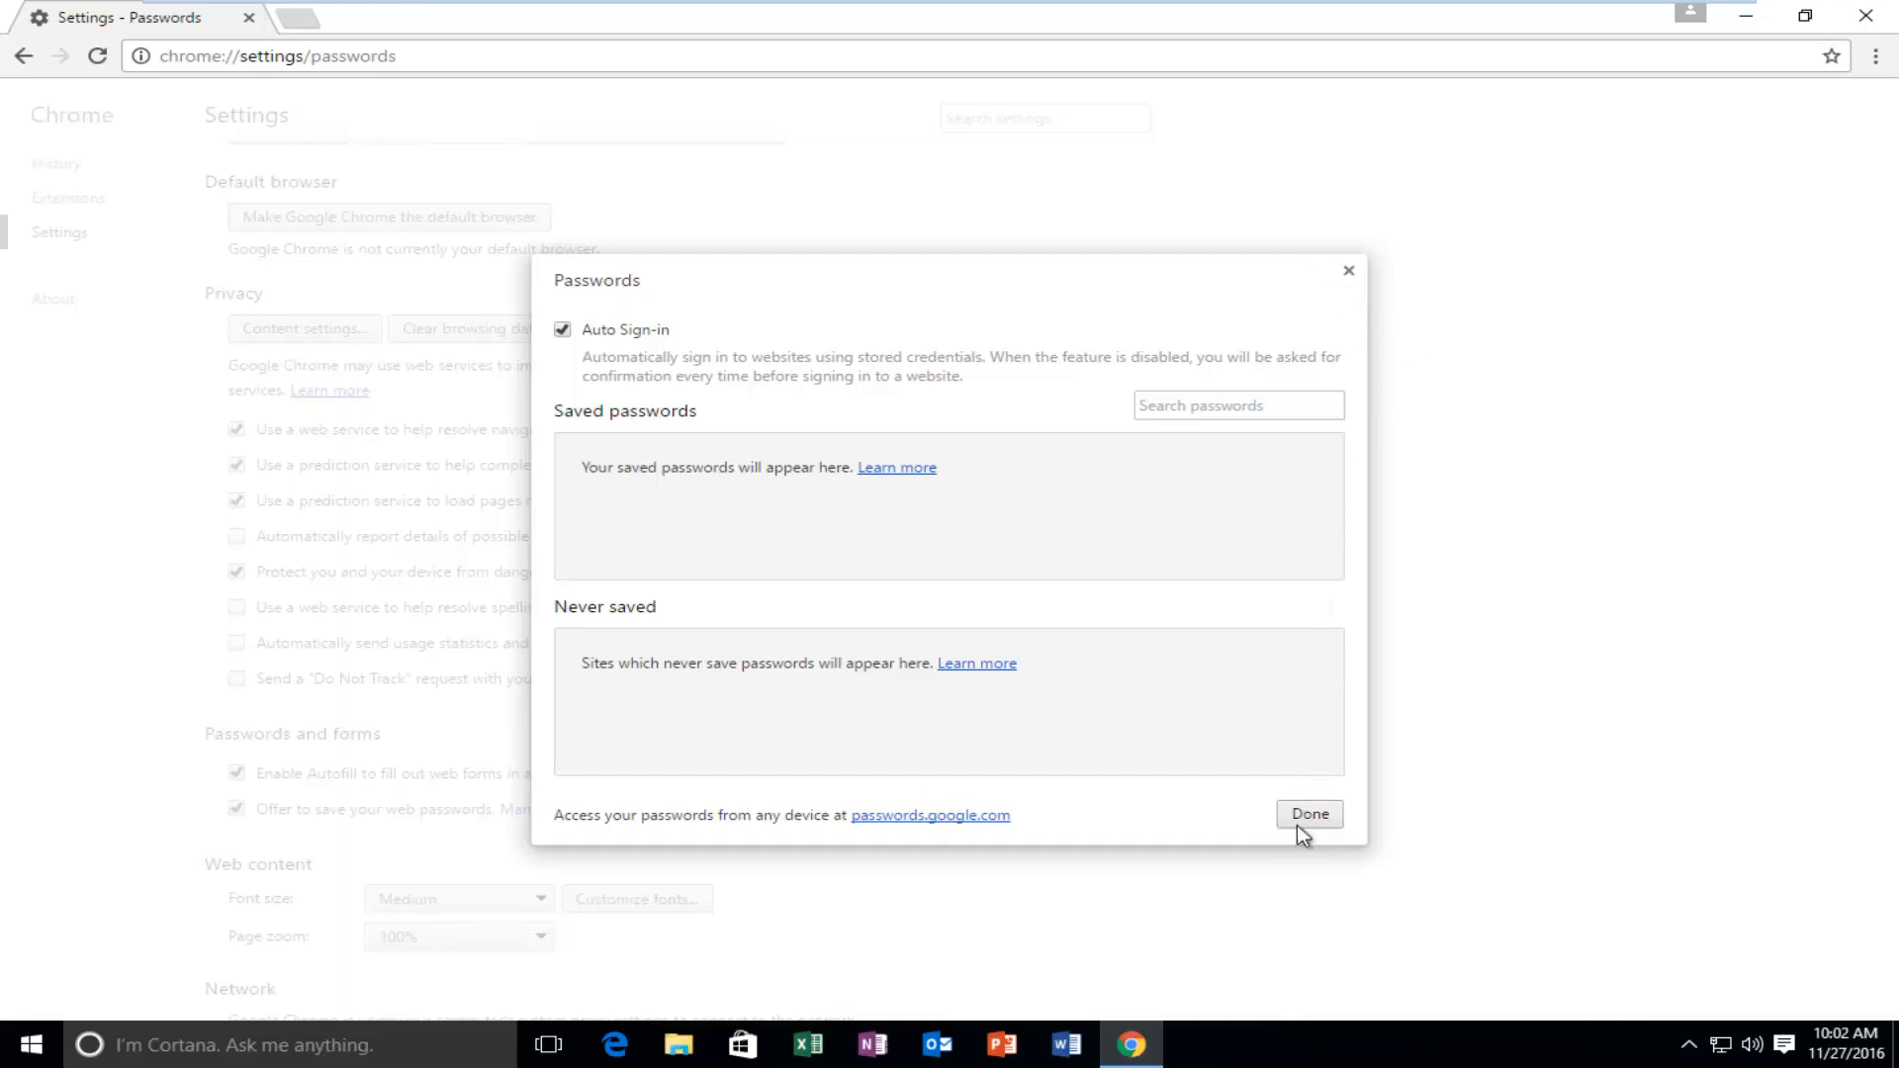
pyautogui.moveTo(1347, 271)
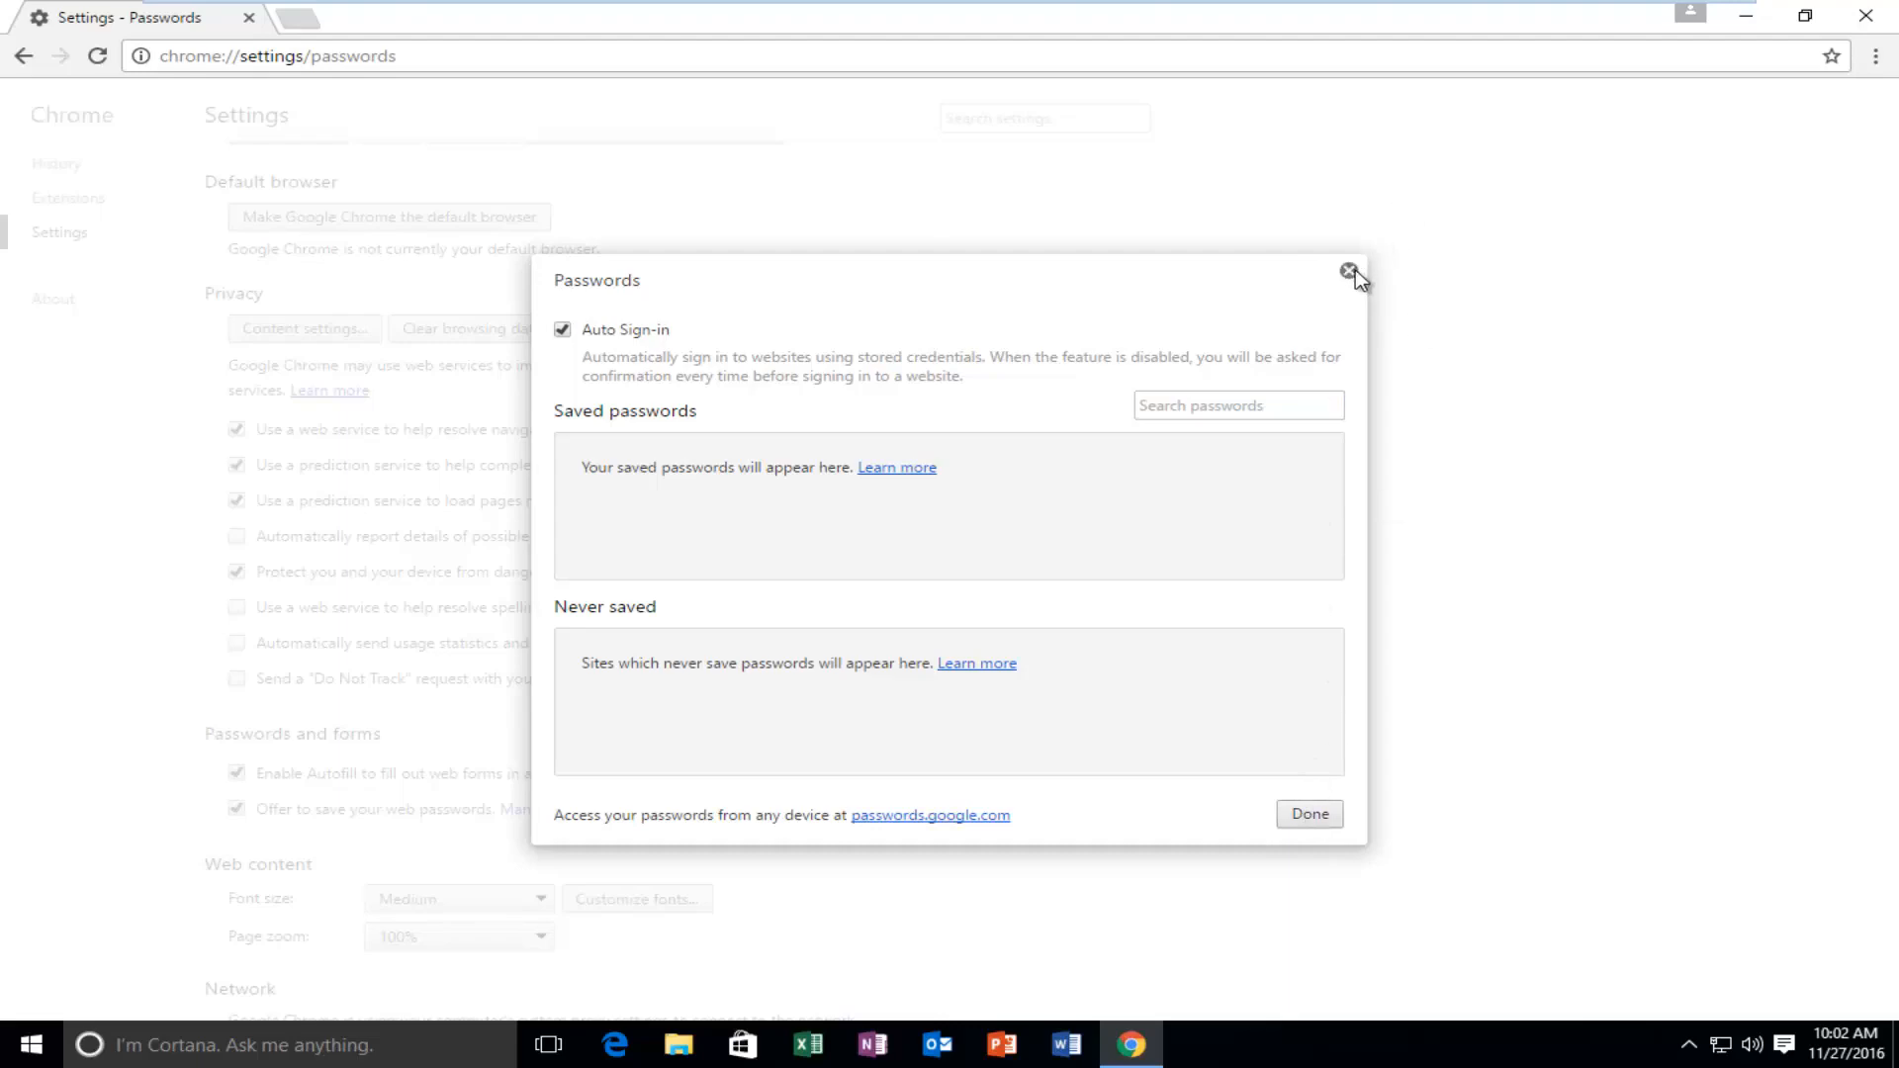
# Close the Passwords manager and scroll the settings page back to Passwords and forms.
pyautogui.click(1351, 273)
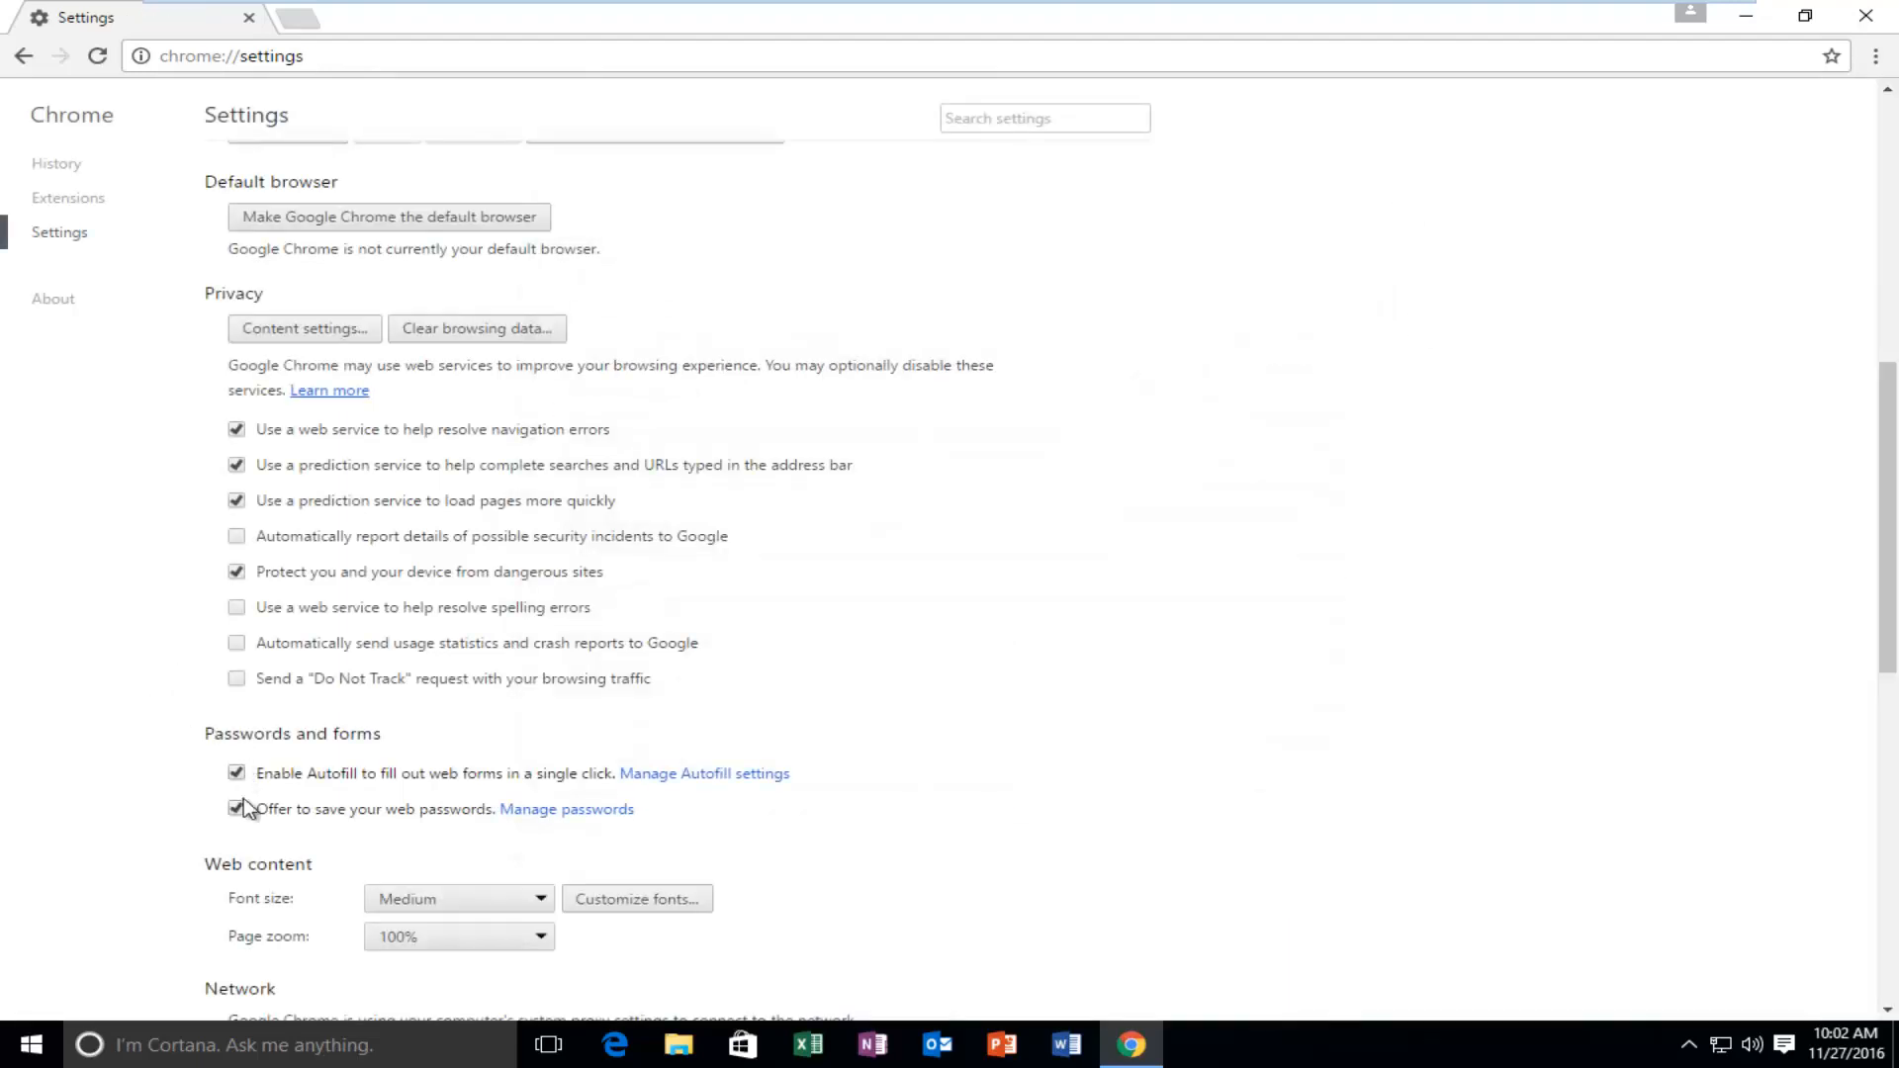
pyautogui.scroll(-3)
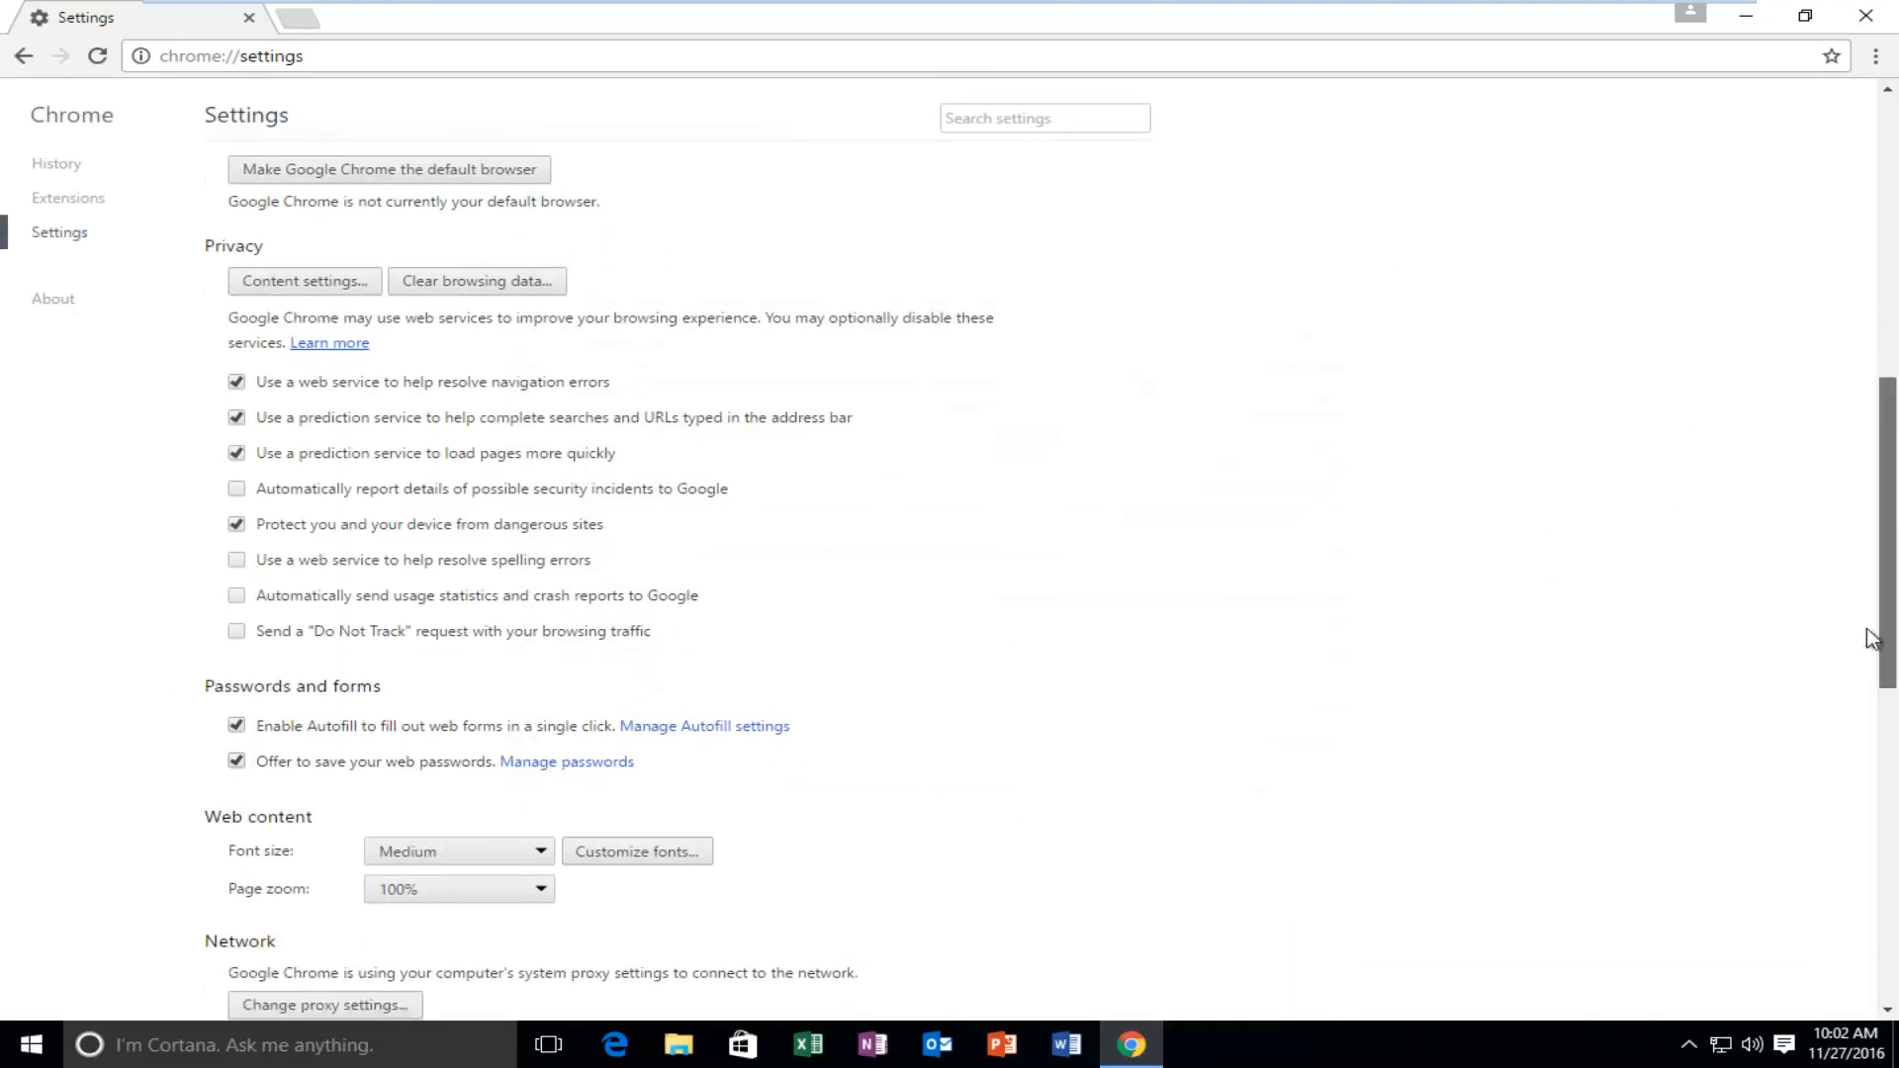
pyautogui.scroll(-3)
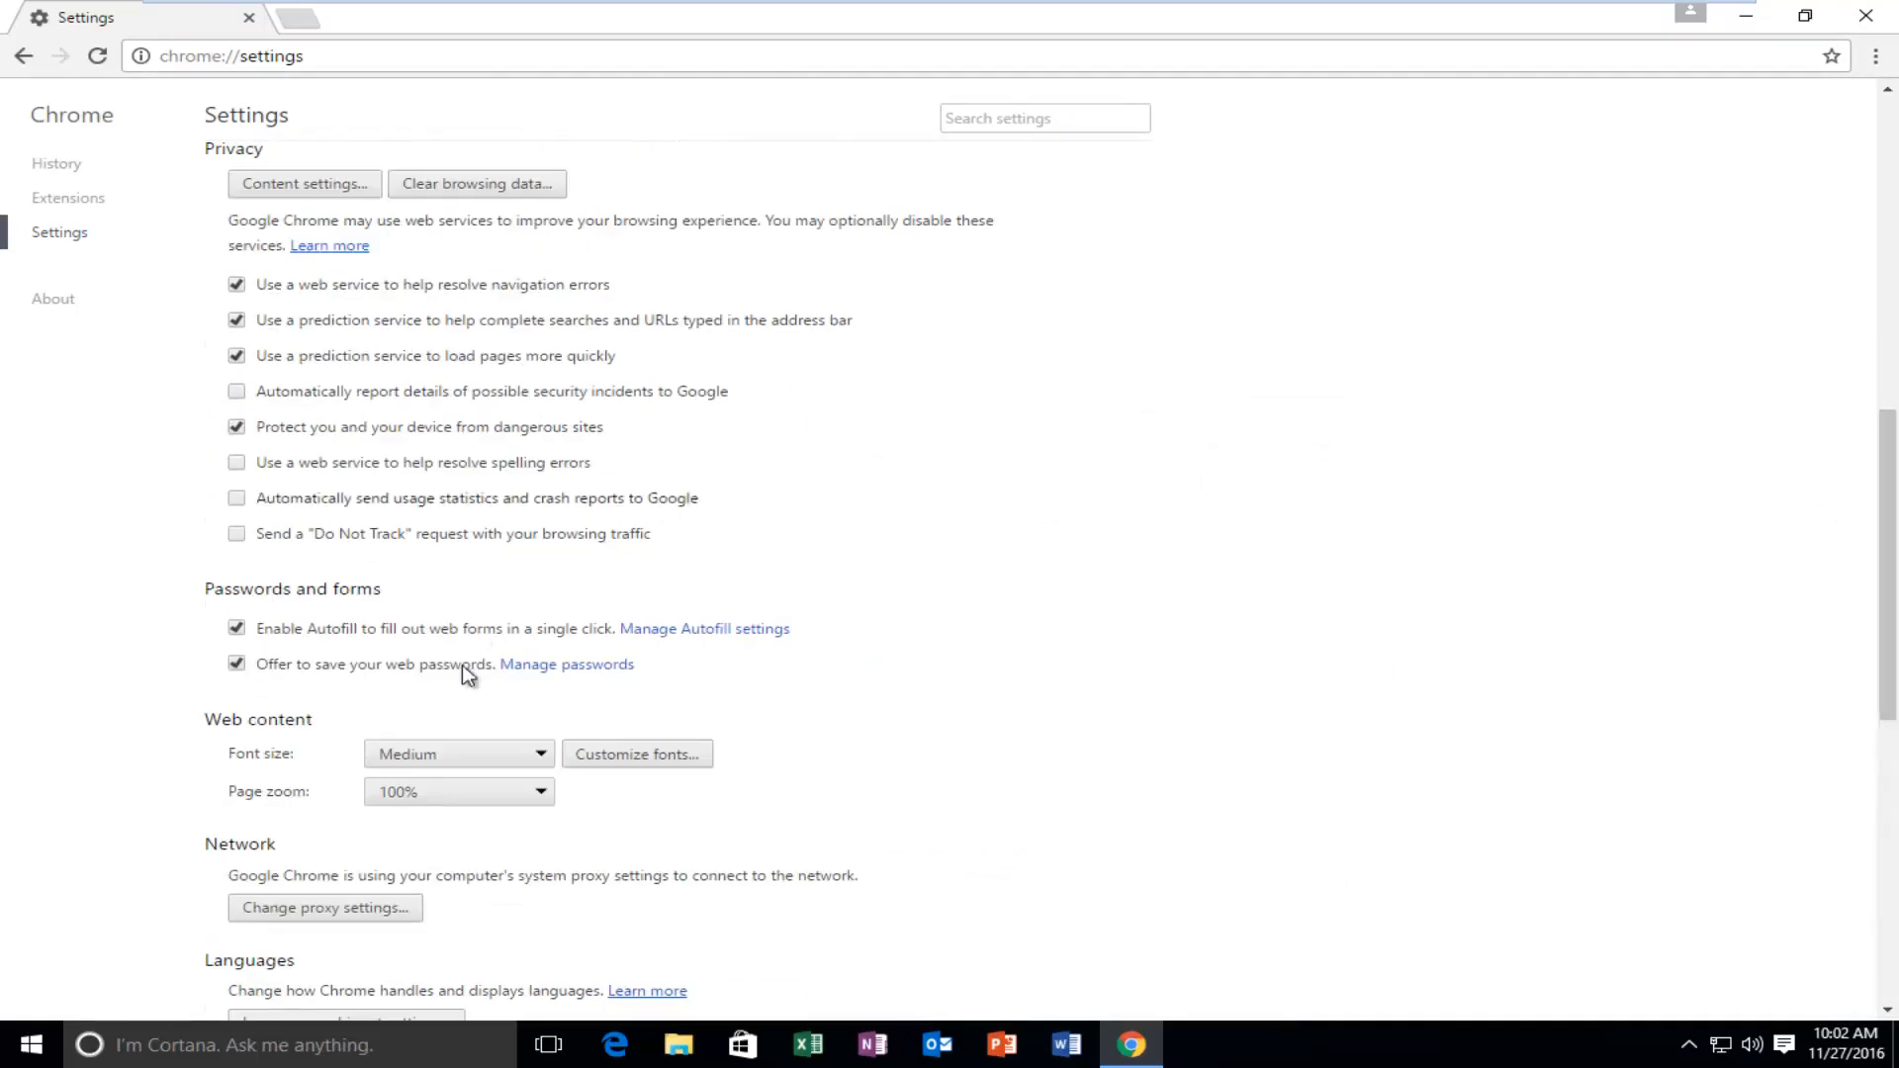